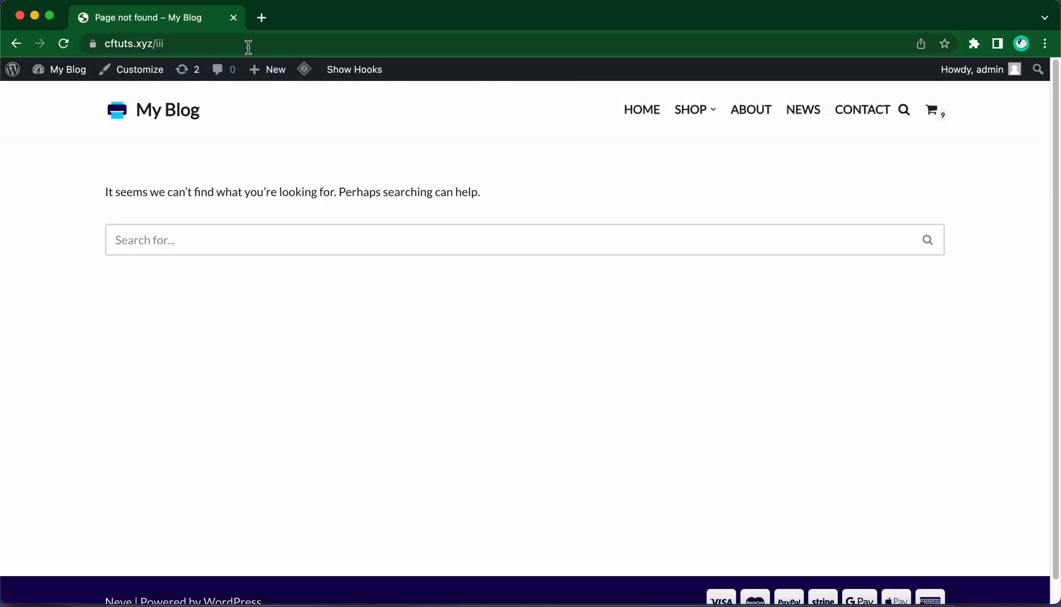
pyautogui.moveTo(303, 185)
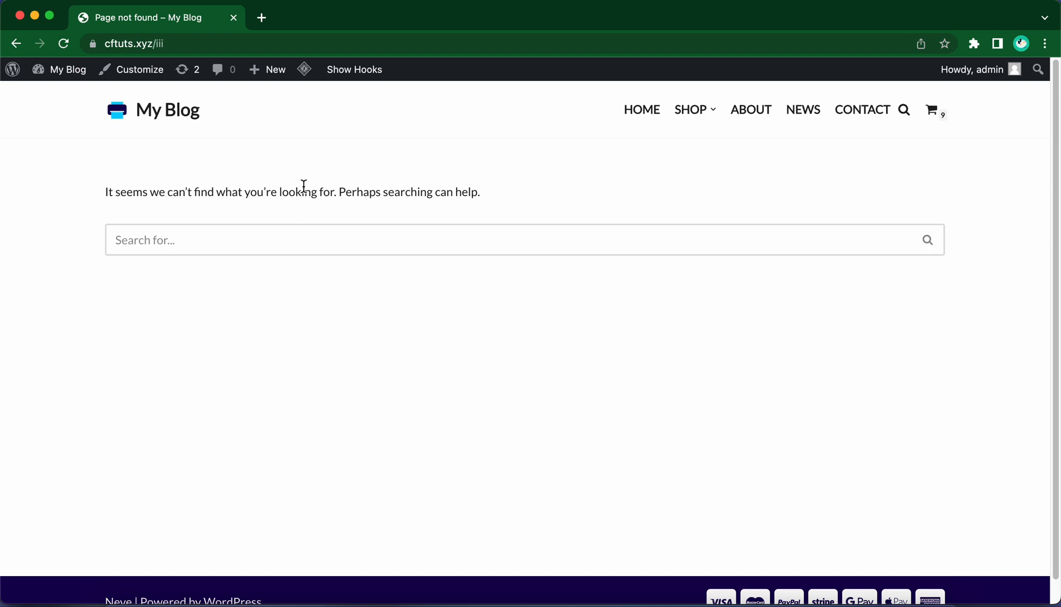
pyautogui.moveTo(142, 136)
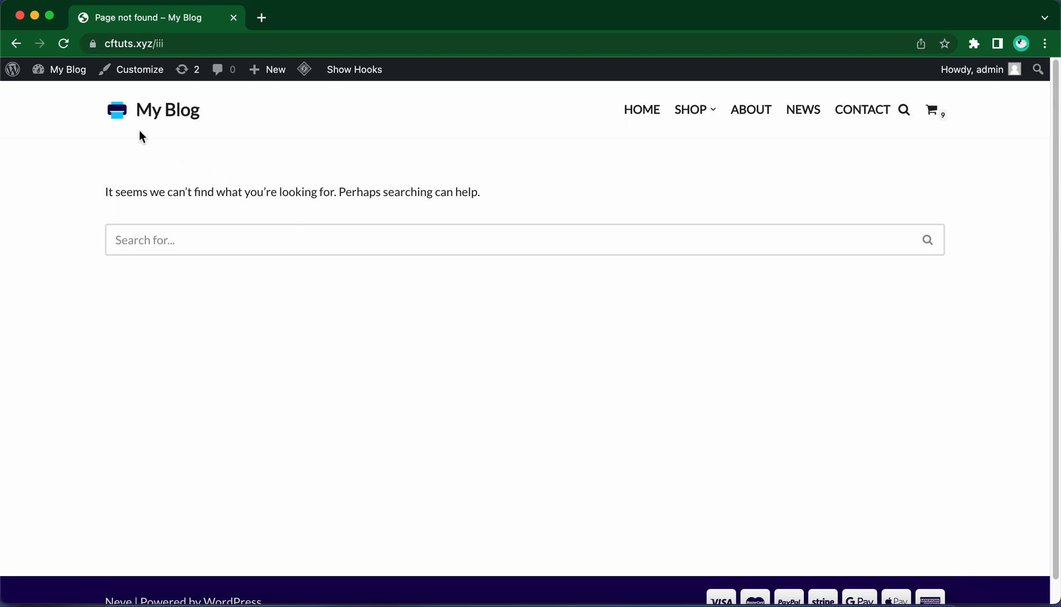
# Enter the WordPress admin, reach Appearance > Custom Layouts and start adding a new layout
pyautogui.click(13, 69)
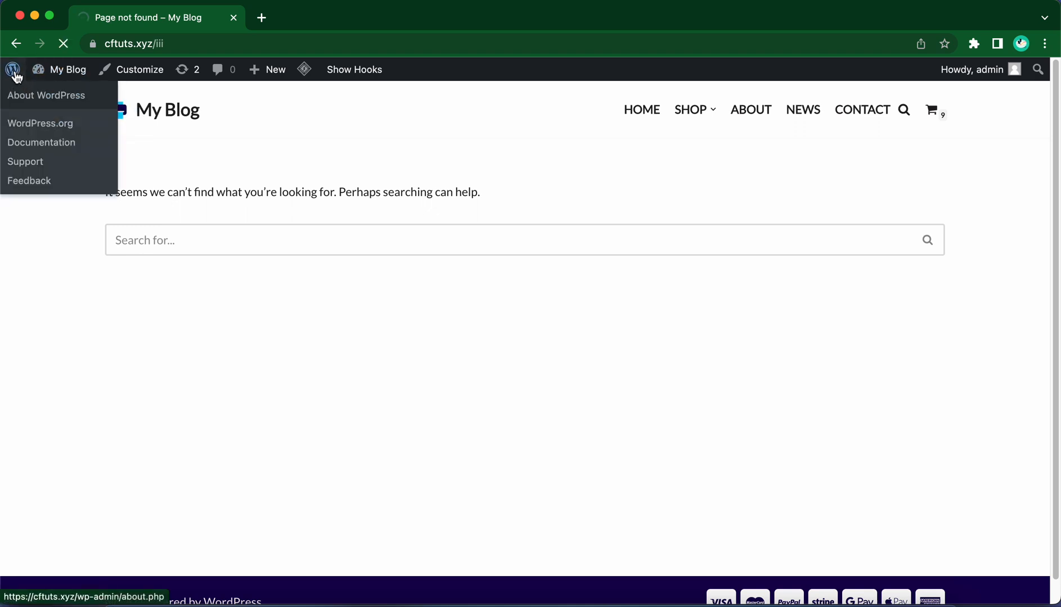
pyautogui.click(46, 95)
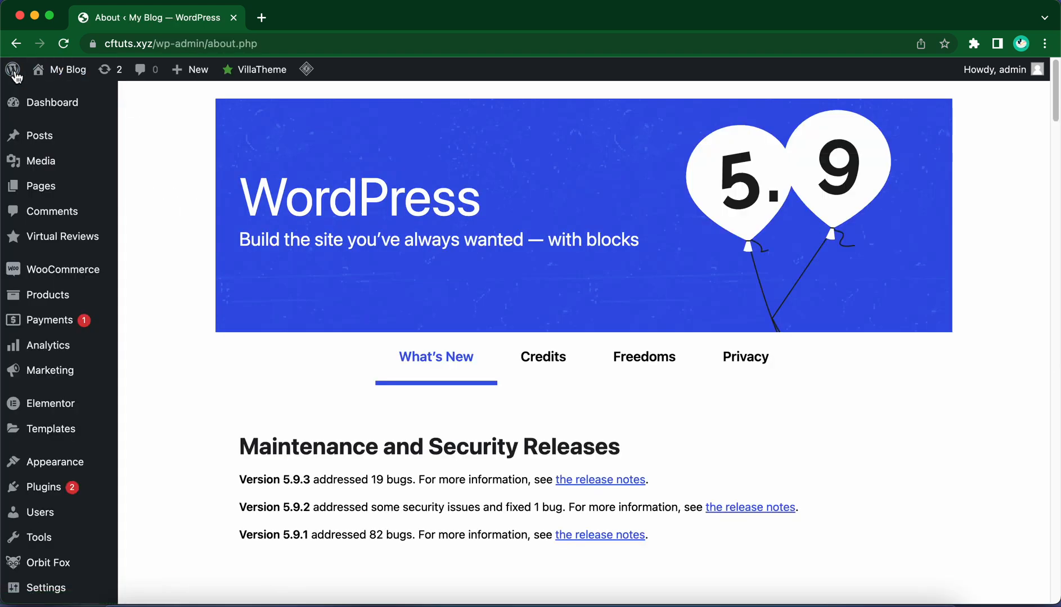
pyautogui.moveTo(56, 461)
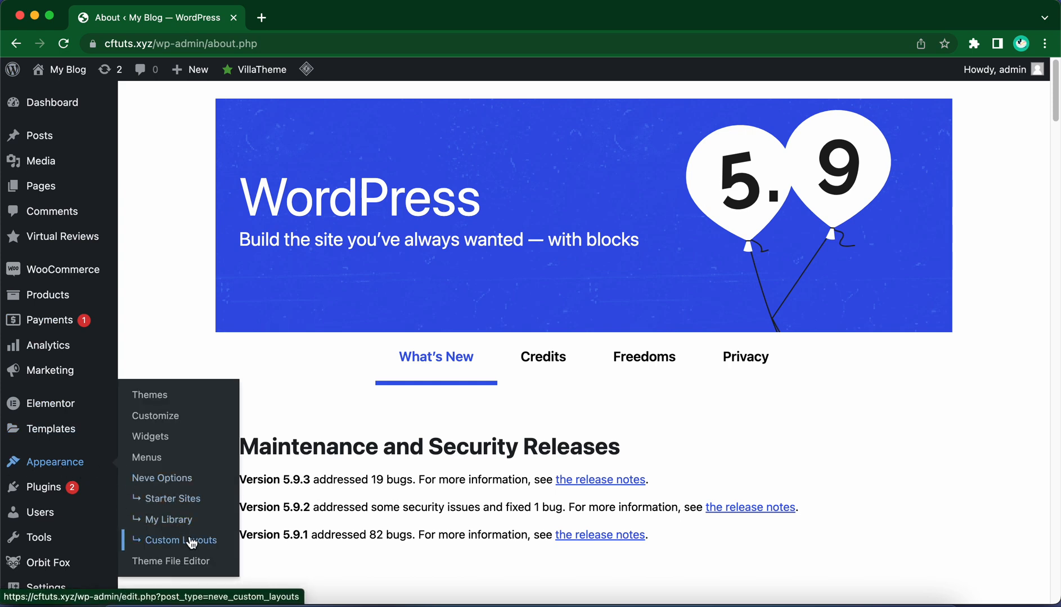
pyautogui.click(179, 540)
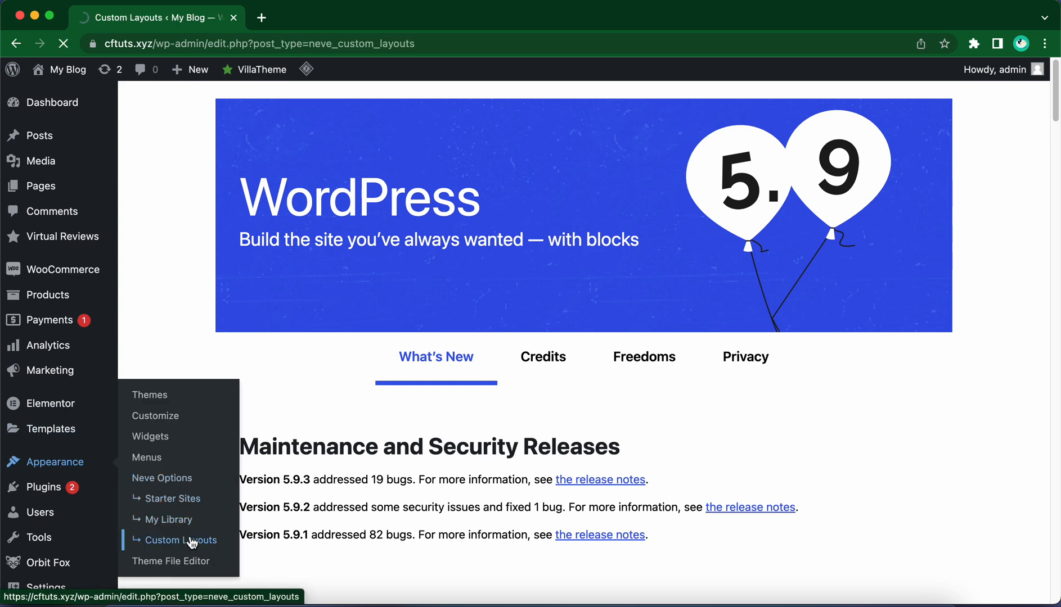
pyautogui.click(179, 540)
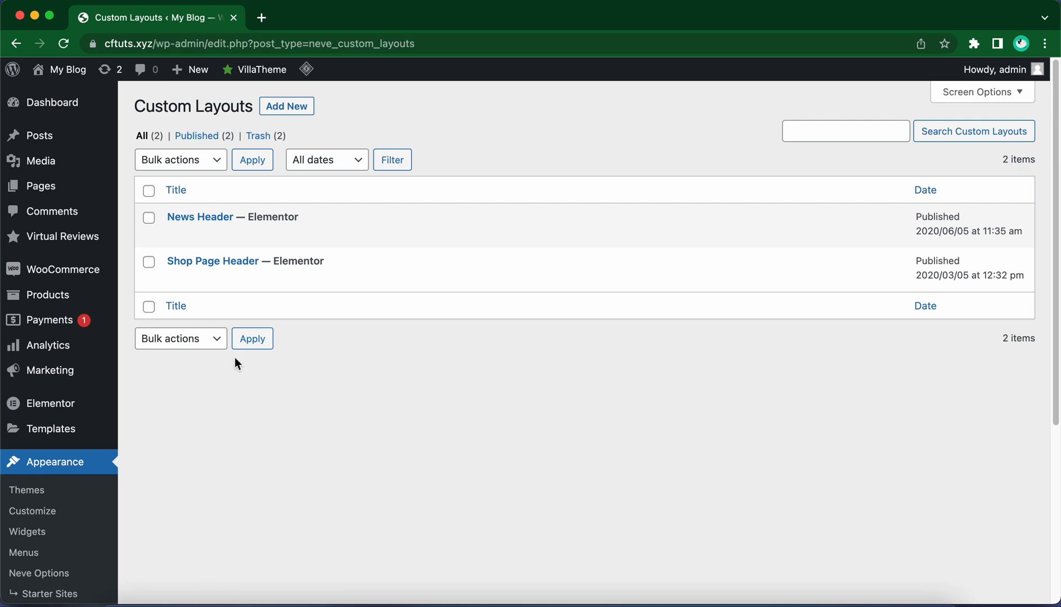
pyautogui.click(286, 106)
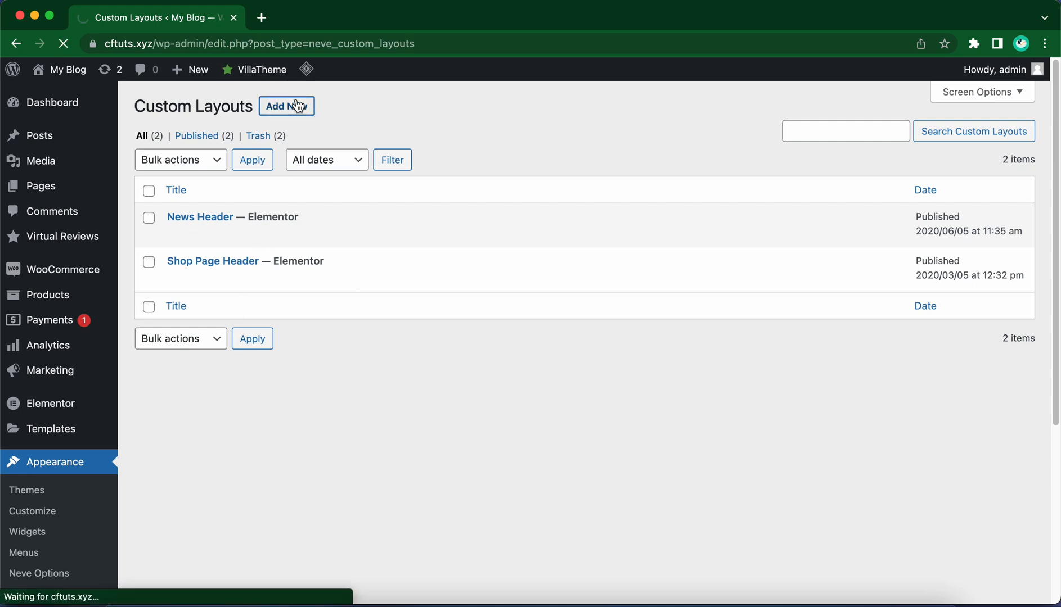
# Give the new custom layout the title 'Custom 404 Page'
pyautogui.click(286, 106)
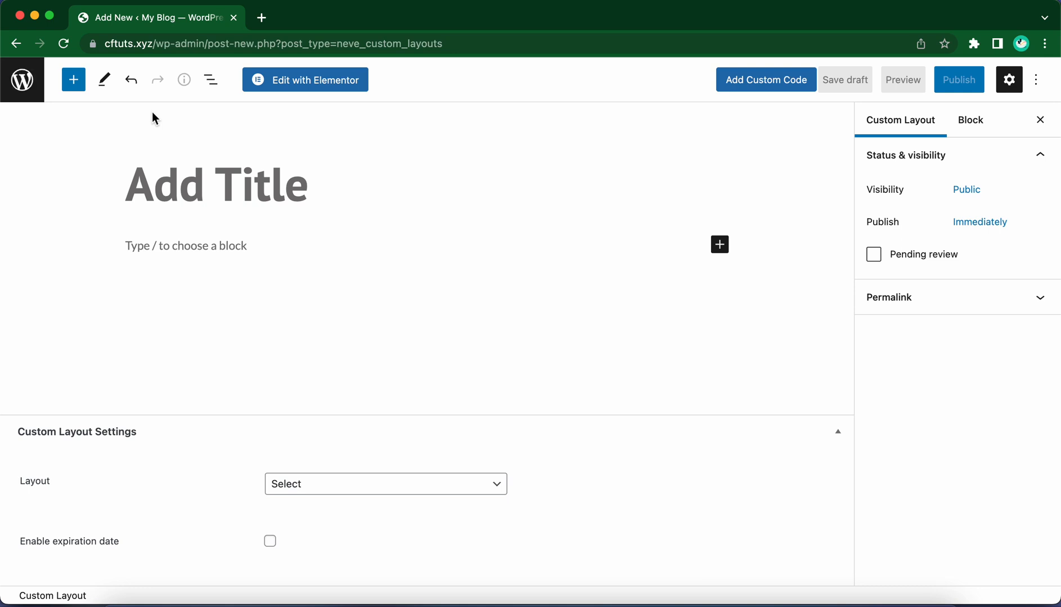
pyautogui.click(161, 184)
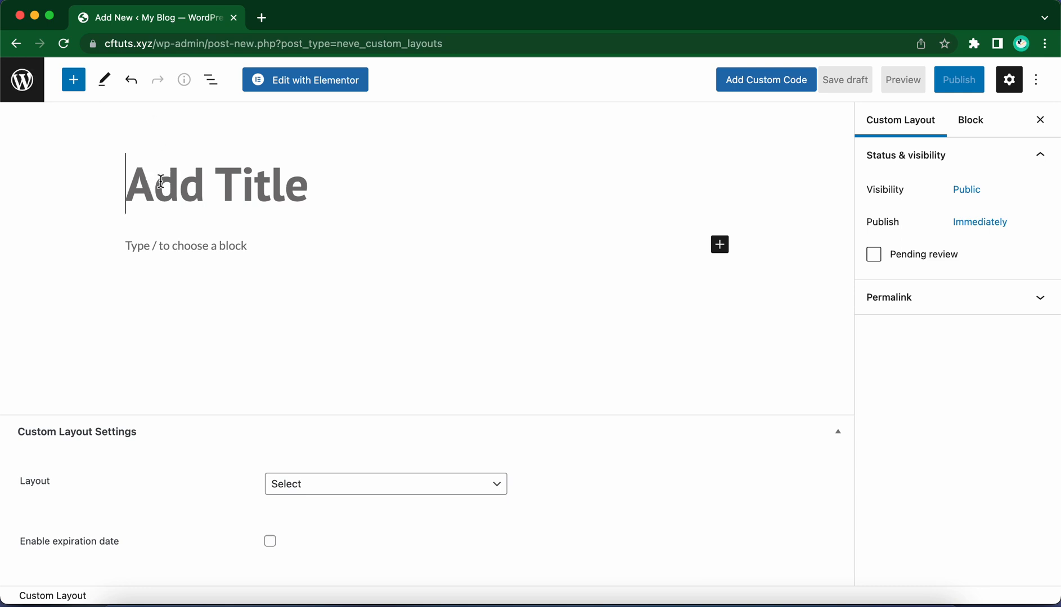
pyautogui.write('Custom')
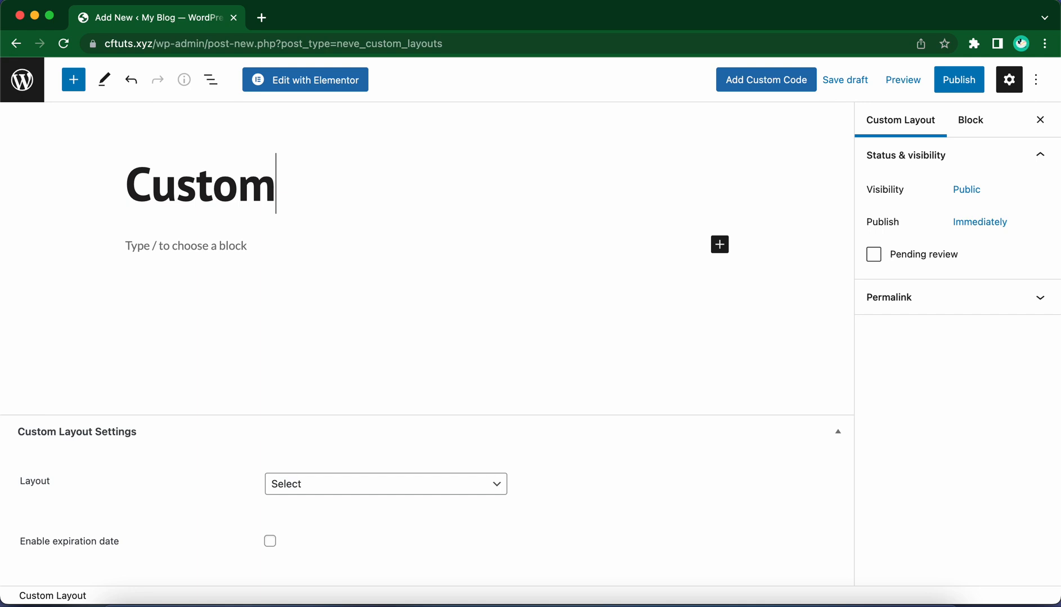
pyautogui.write('404')
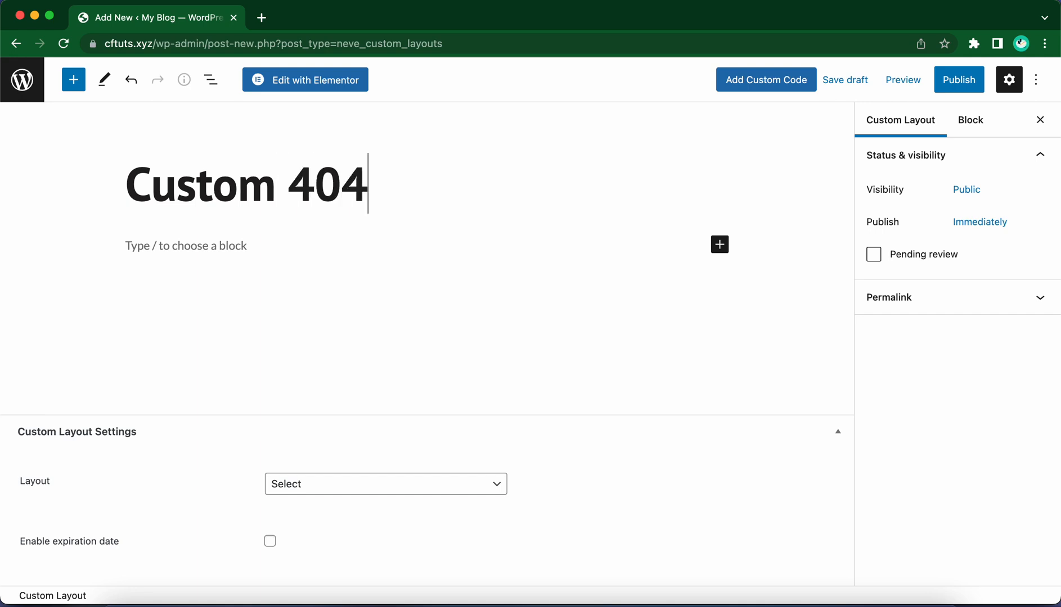
pyautogui.write('Page')
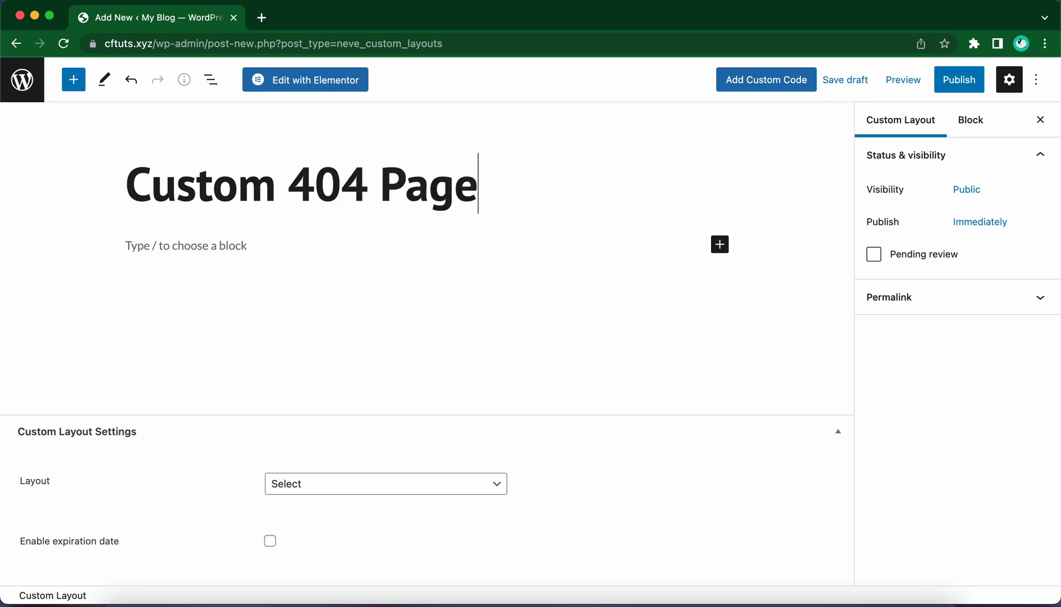
pyautogui.moveTo(201, 264)
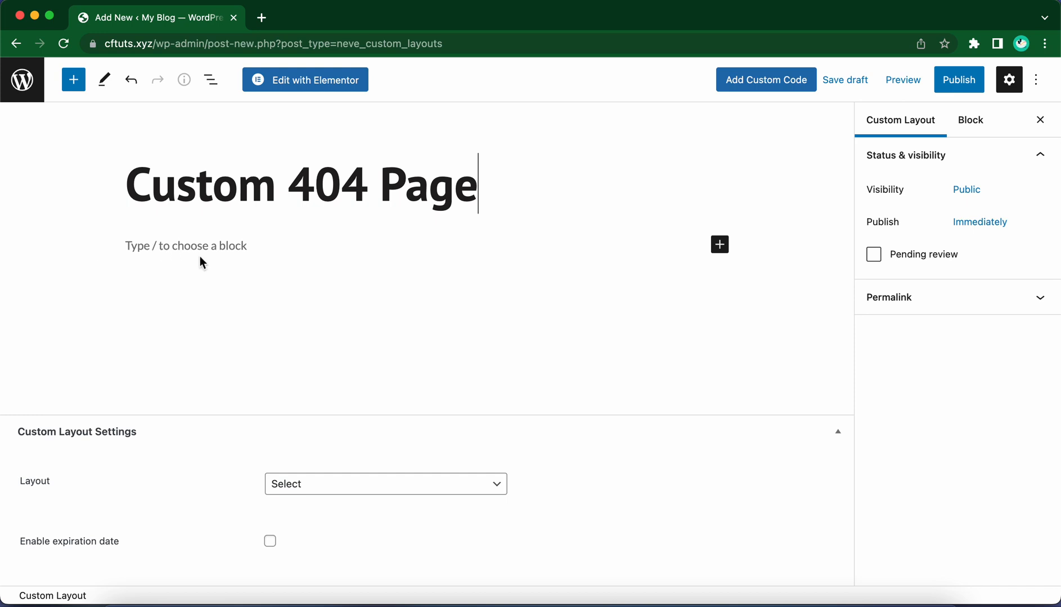
# Insert a Cover block from the inserter and give it the green background colour
pyautogui.click(719, 244)
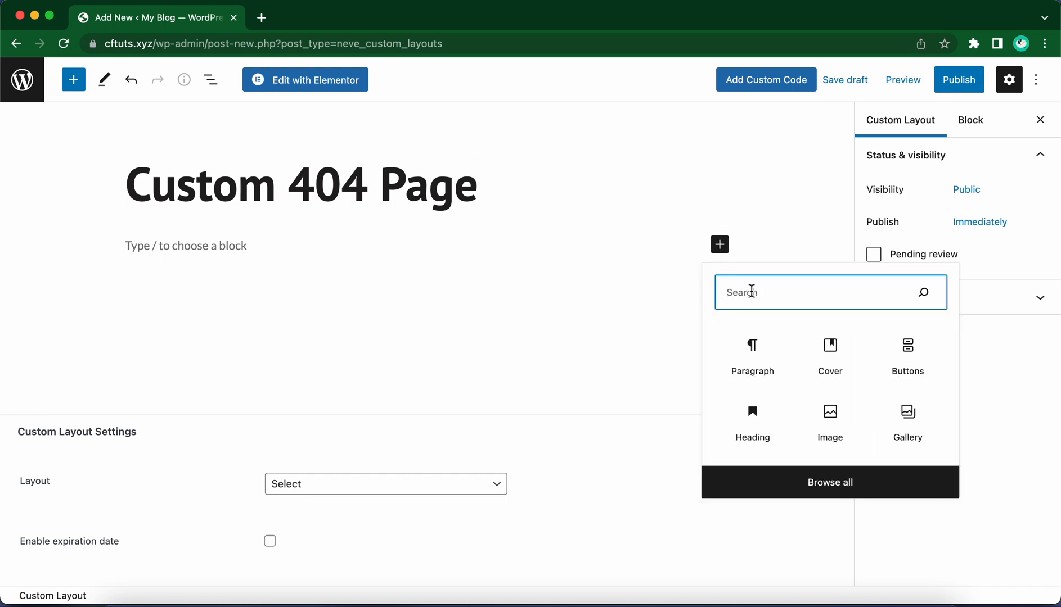
pyautogui.write('cover')
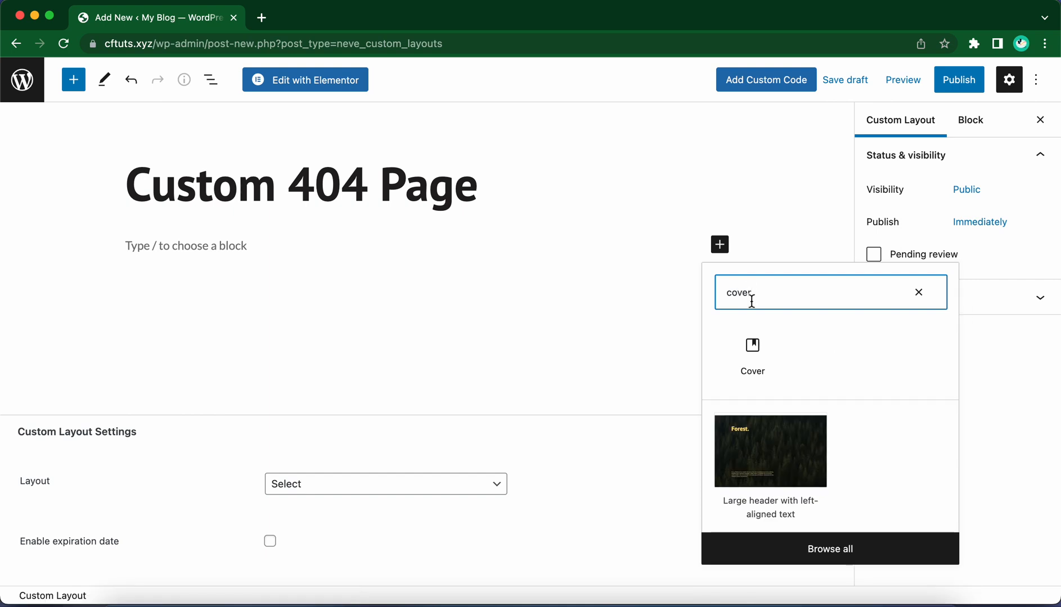
pyautogui.click(752, 351)
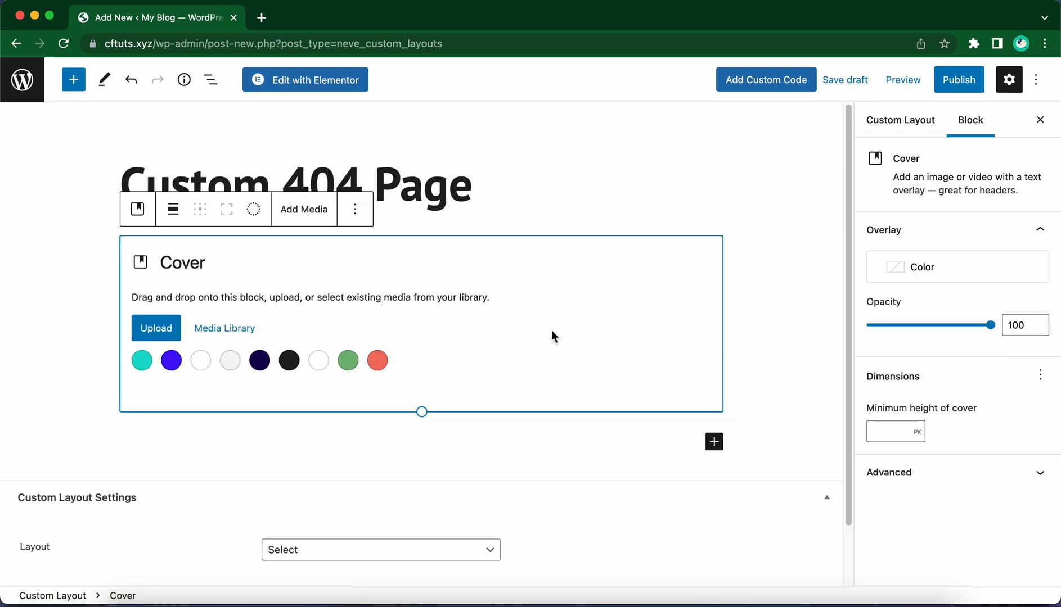
pyautogui.moveTo(318, 360)
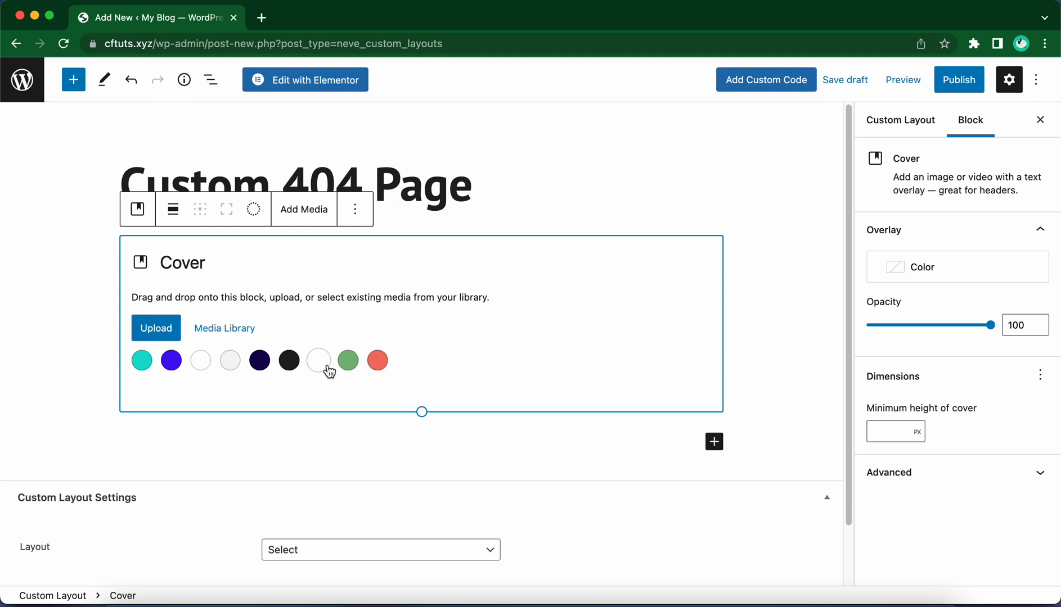
pyautogui.click(348, 360)
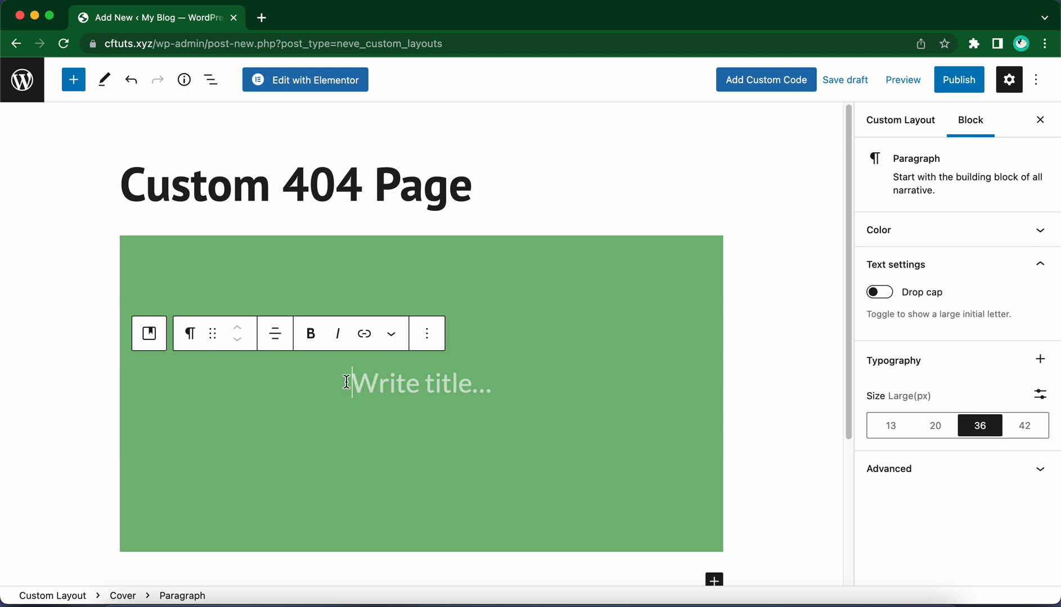
pyautogui.click(399, 309)
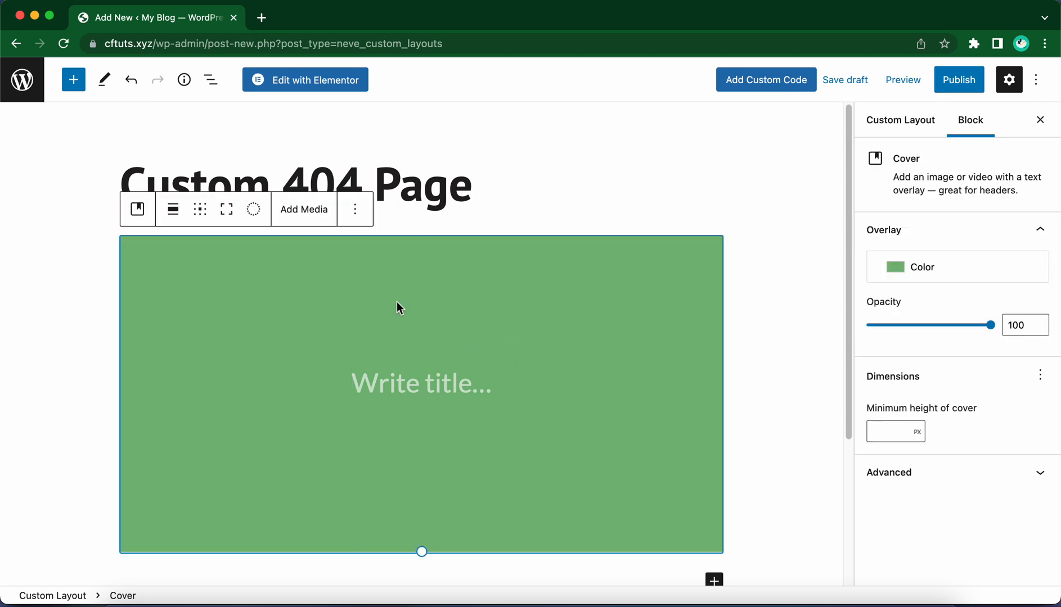
# Set the yellow magazine photo from the media library as the cover's background image
pyautogui.click(303, 209)
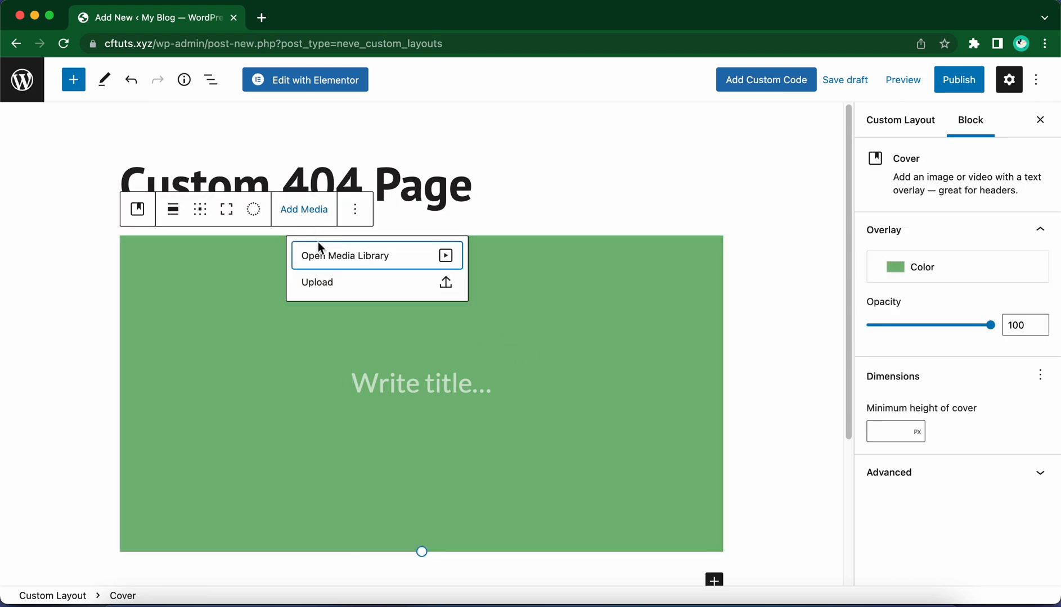
pyautogui.moveTo(316, 282)
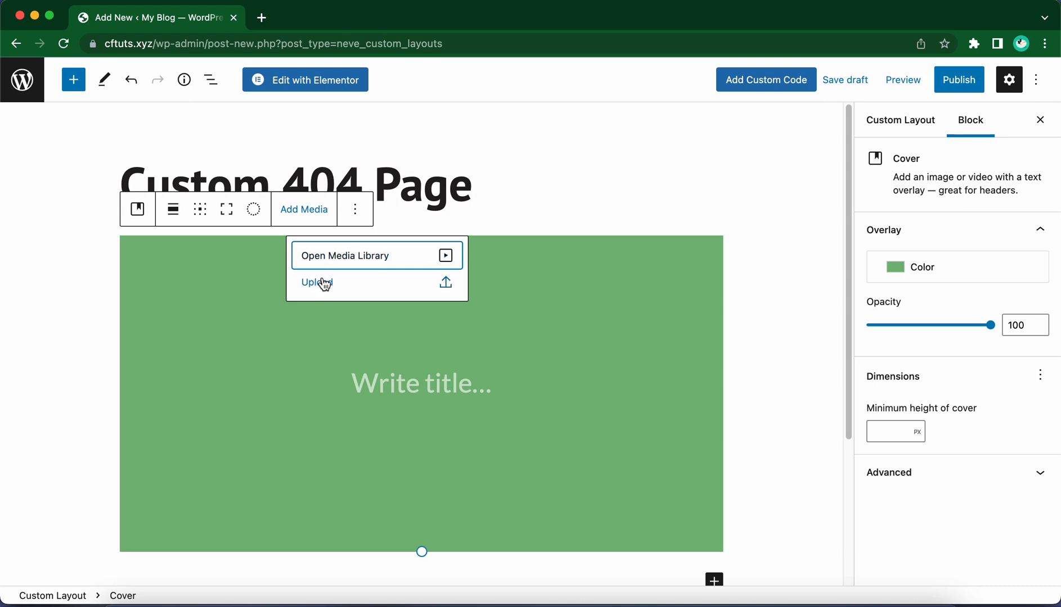
pyautogui.moveTo(344, 256)
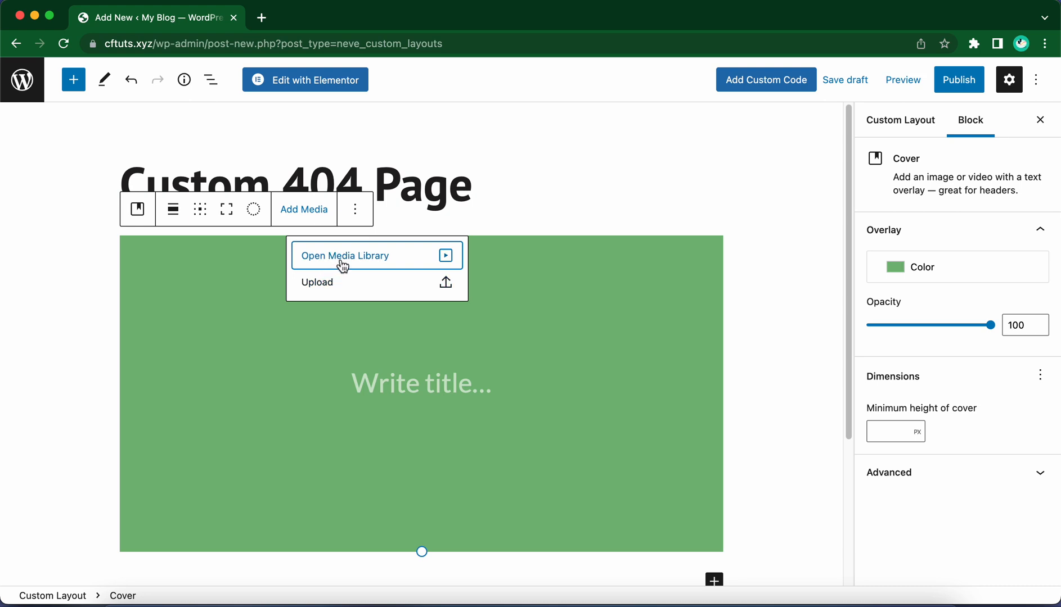
pyautogui.click(345, 255)
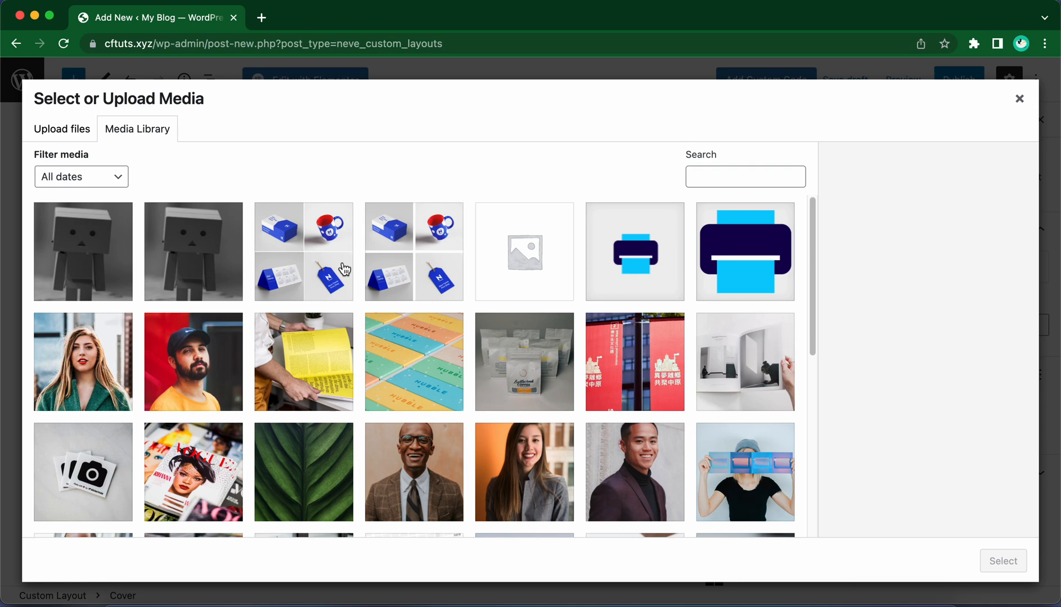
pyautogui.click(303, 361)
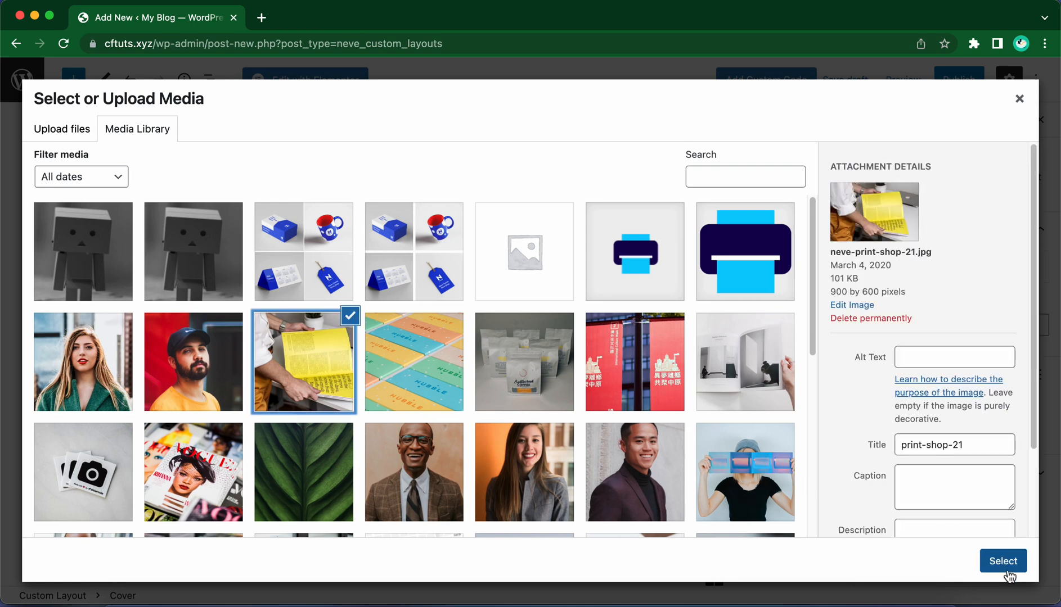
pyautogui.click(1004, 562)
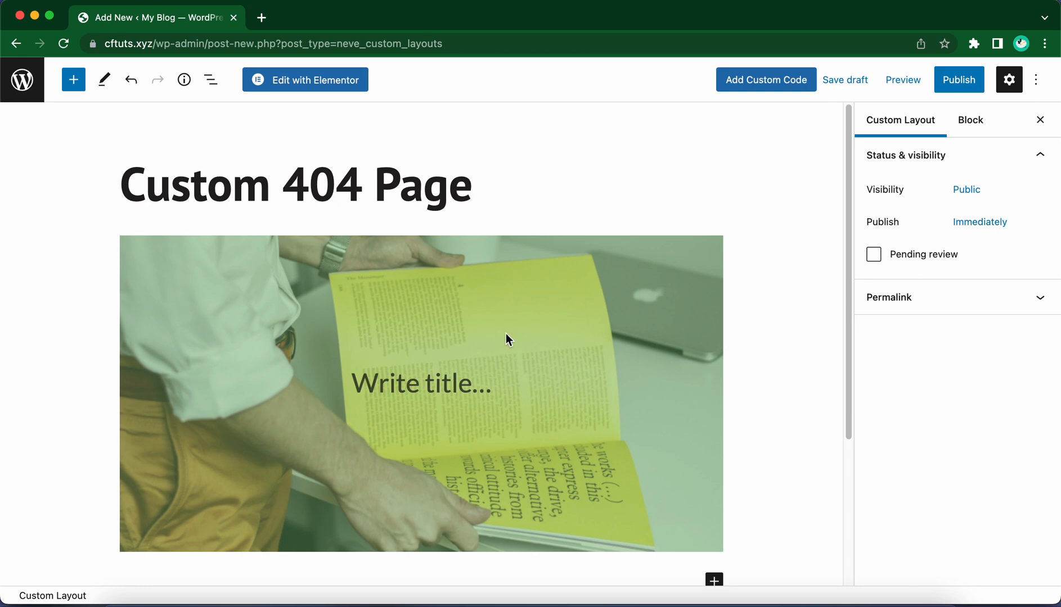
# Apply the Neve Dark Background overlay at 60% opacity and toggle the cover to full height
pyautogui.click(511, 339)
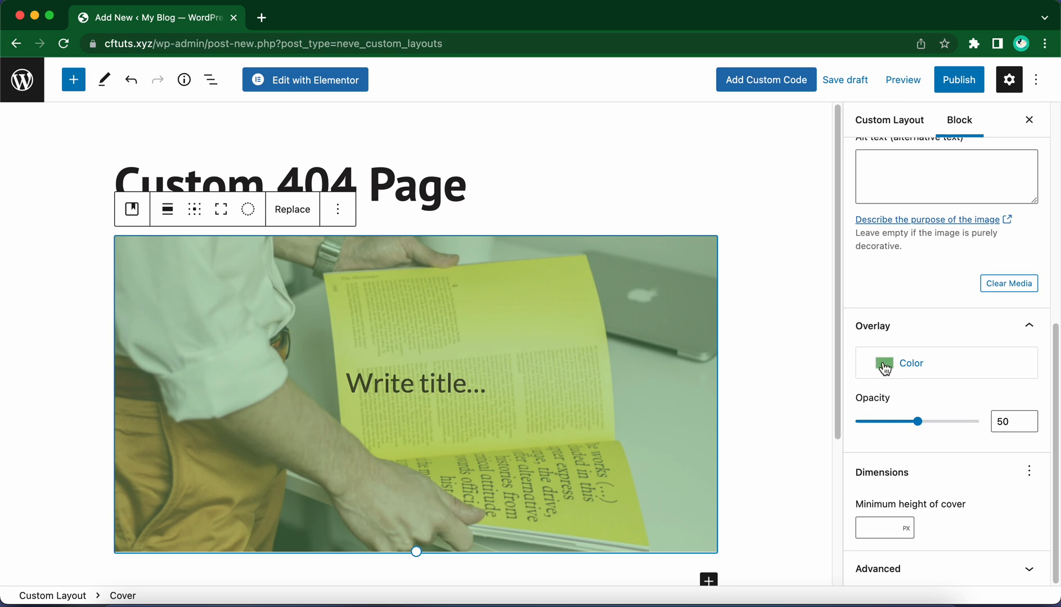
pyautogui.click(883, 363)
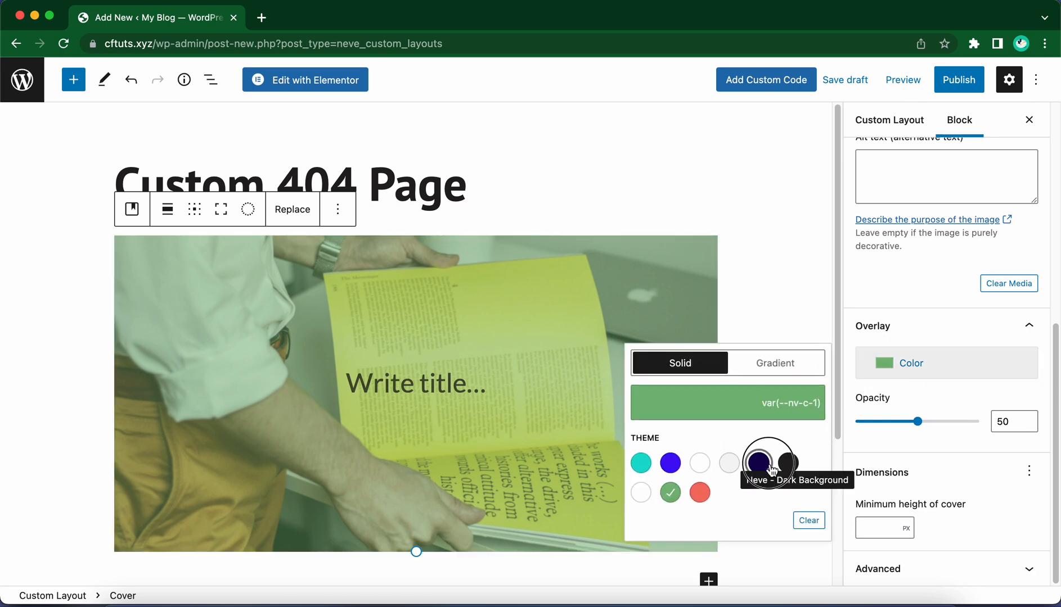
pyautogui.click(759, 462)
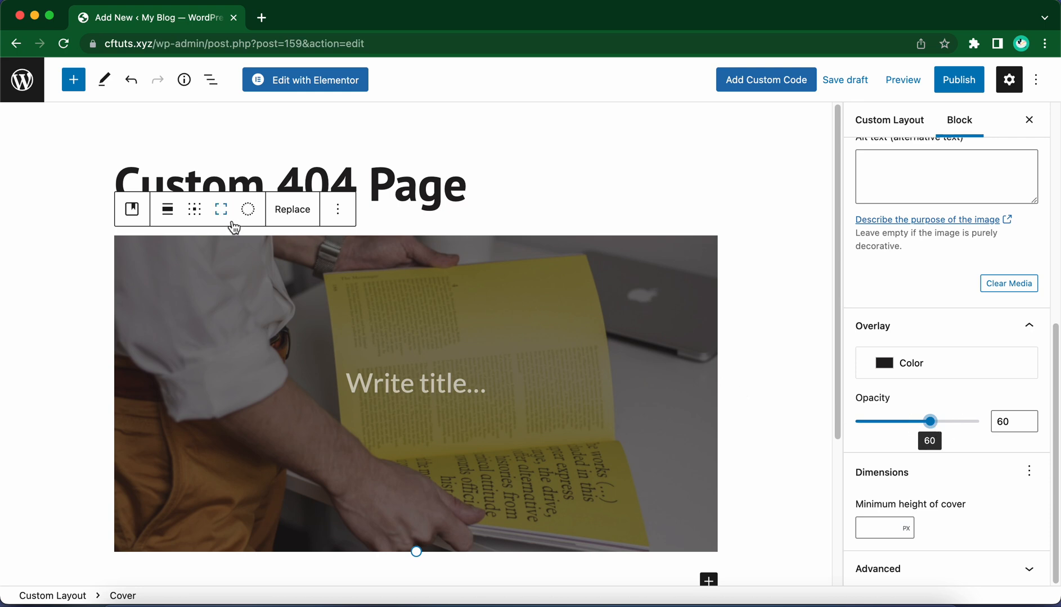
pyautogui.click(220, 209)
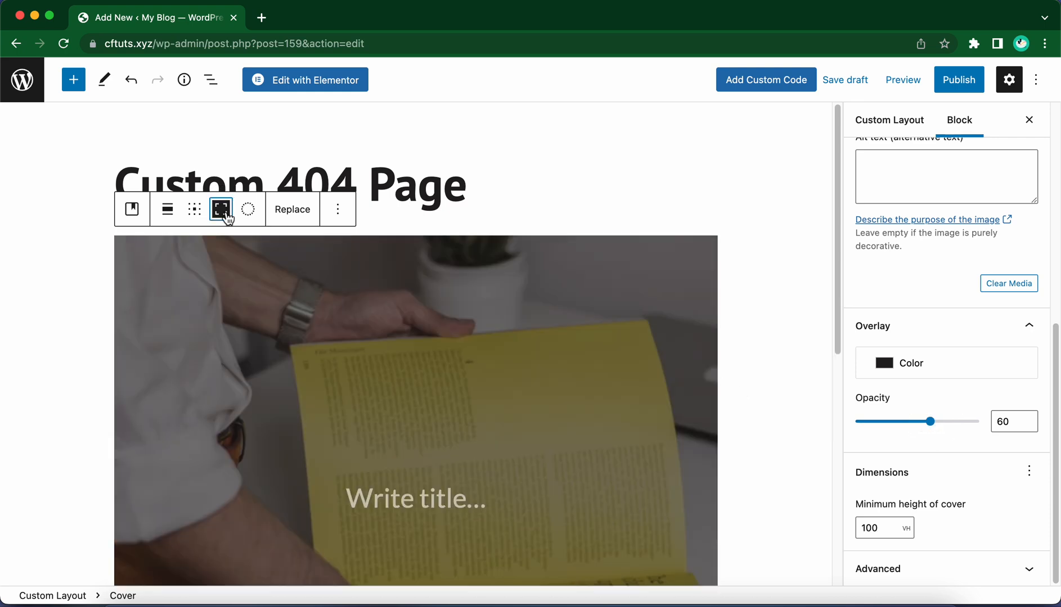
pyautogui.scroll(-3)
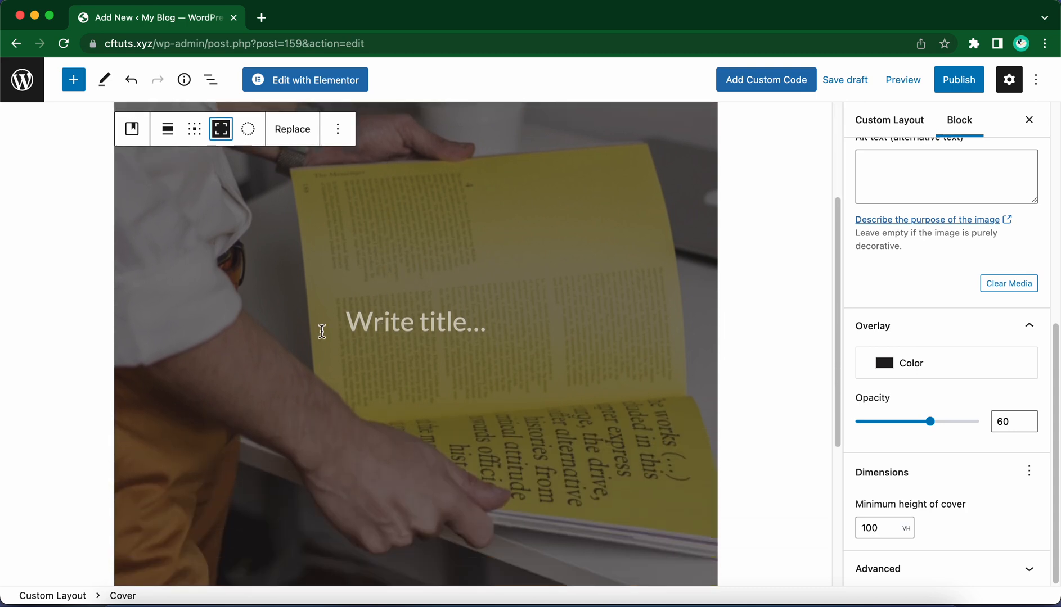
# Write '404' as the cover title and give it a custom 100 px text size
pyautogui.click(417, 323)
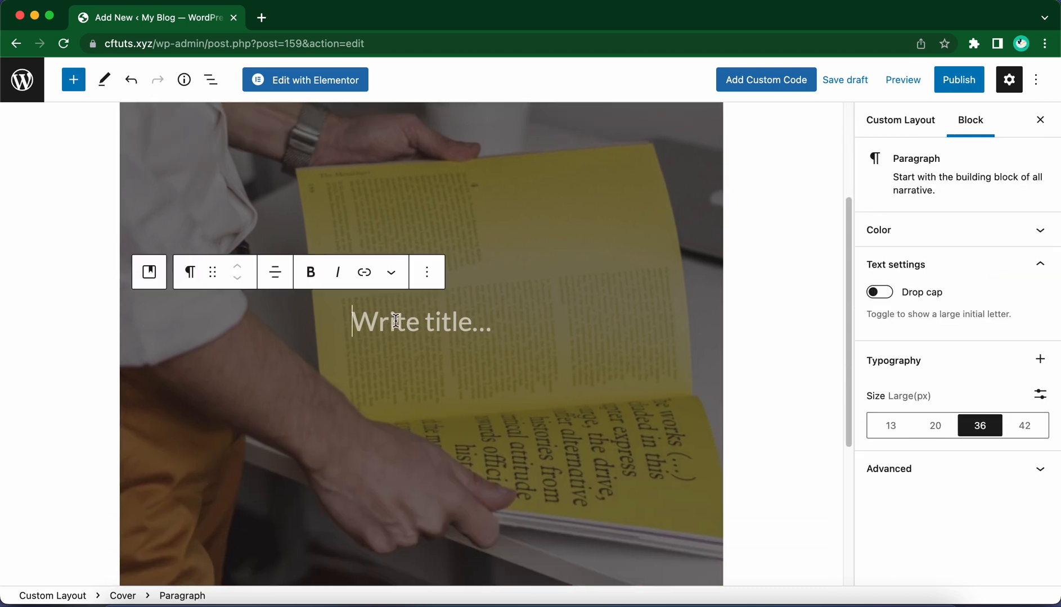
pyautogui.write('404')
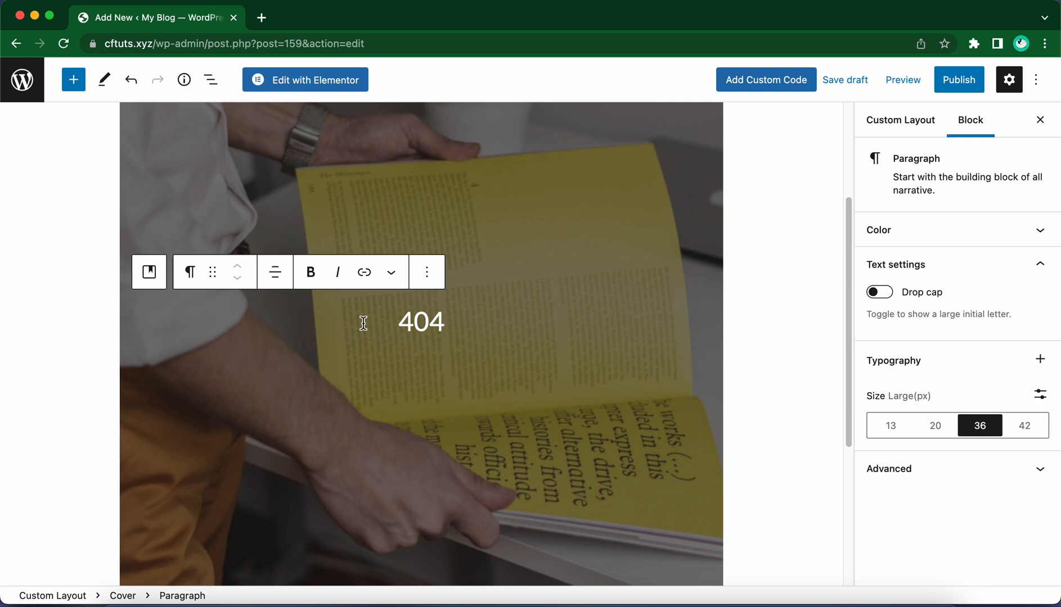
pyautogui.moveTo(1037, 433)
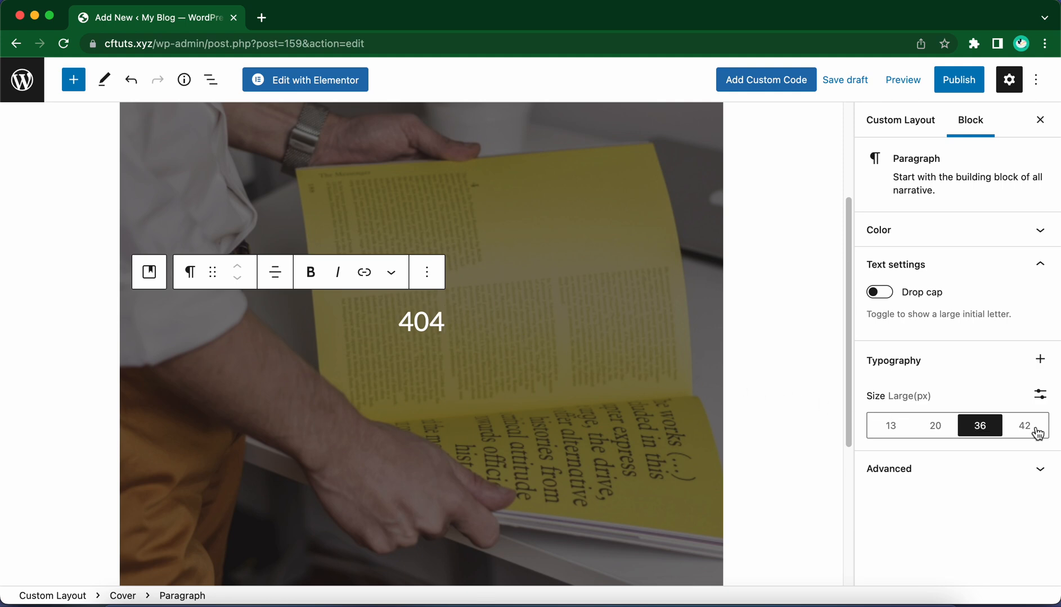
pyautogui.click(1024, 425)
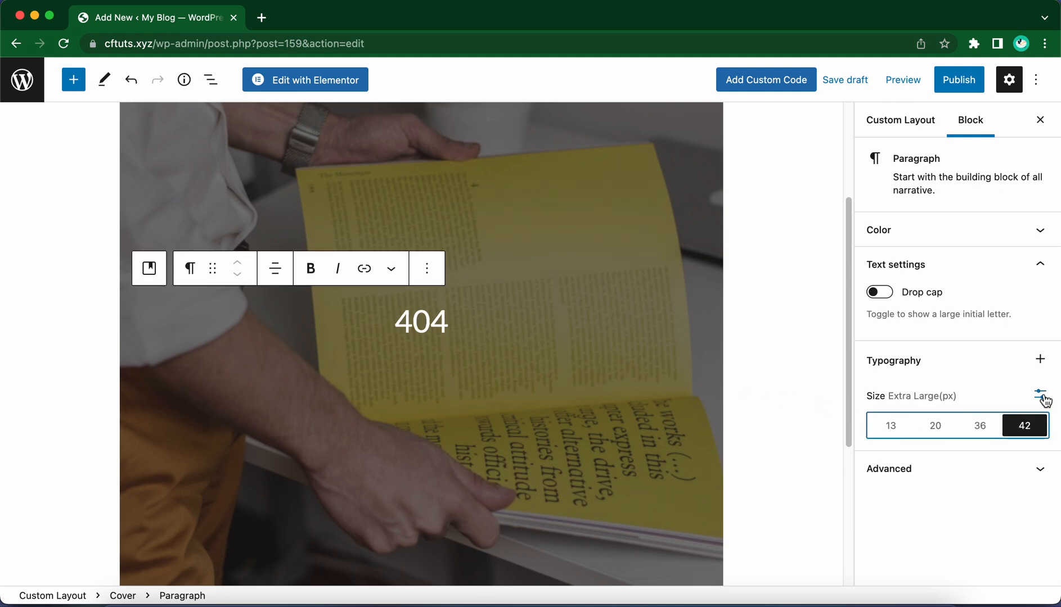
pyautogui.click(1040, 396)
pyautogui.write('1')
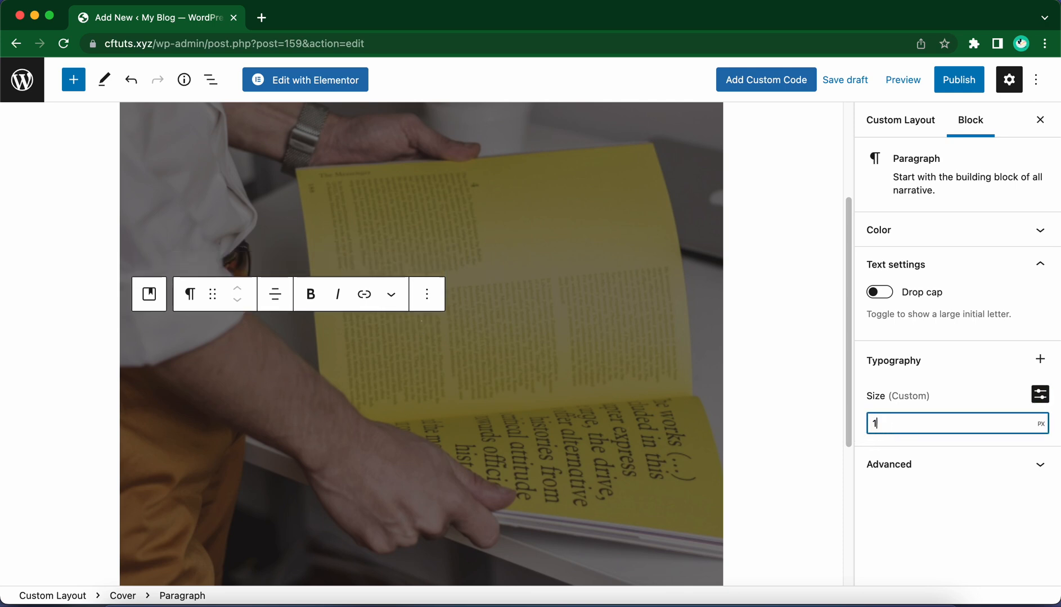
pyautogui.write('00')
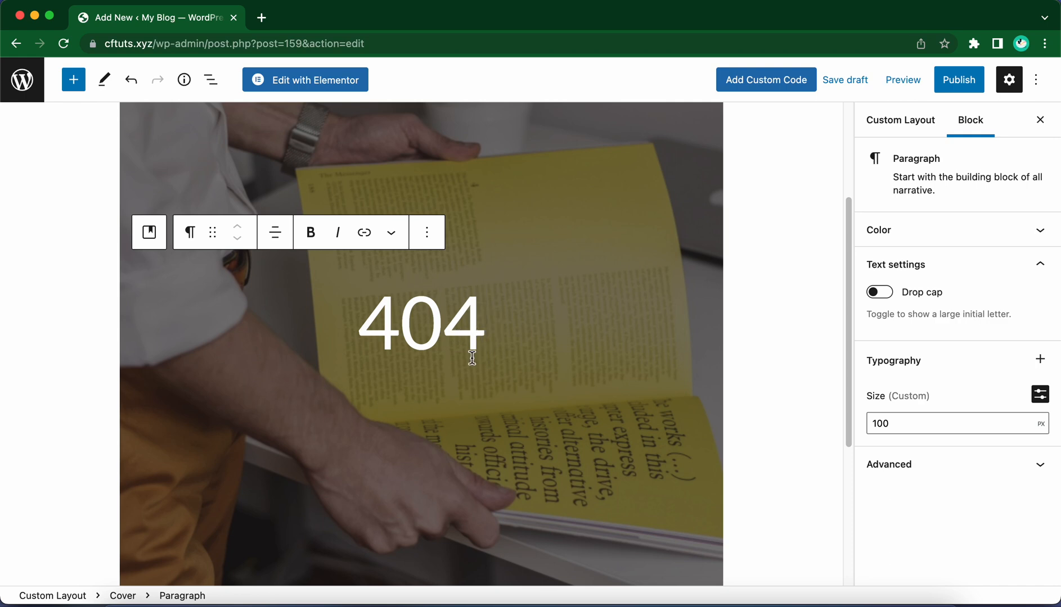
pyautogui.moveTo(351, 266)
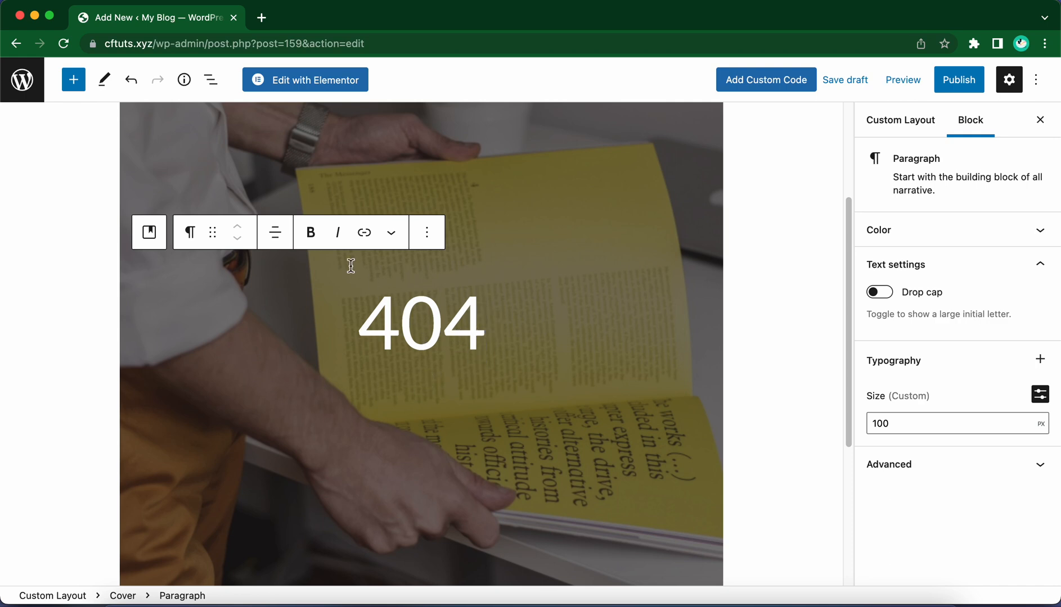
pyautogui.click(73, 79)
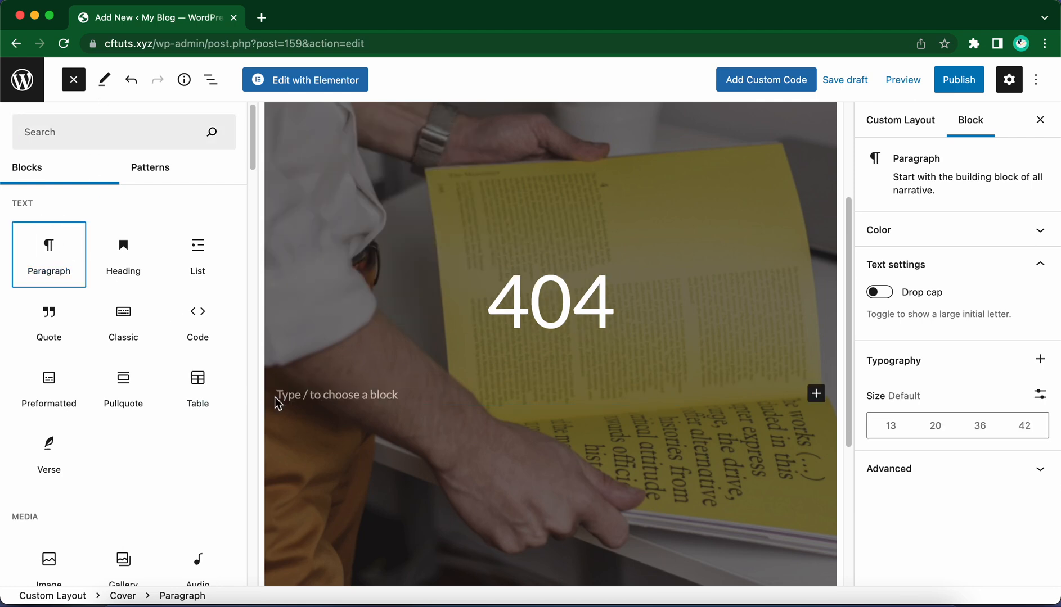
# Add the paragraph 'The page you are looking for no longer exists.' and centre it
pyautogui.write('The page you are looking for no')
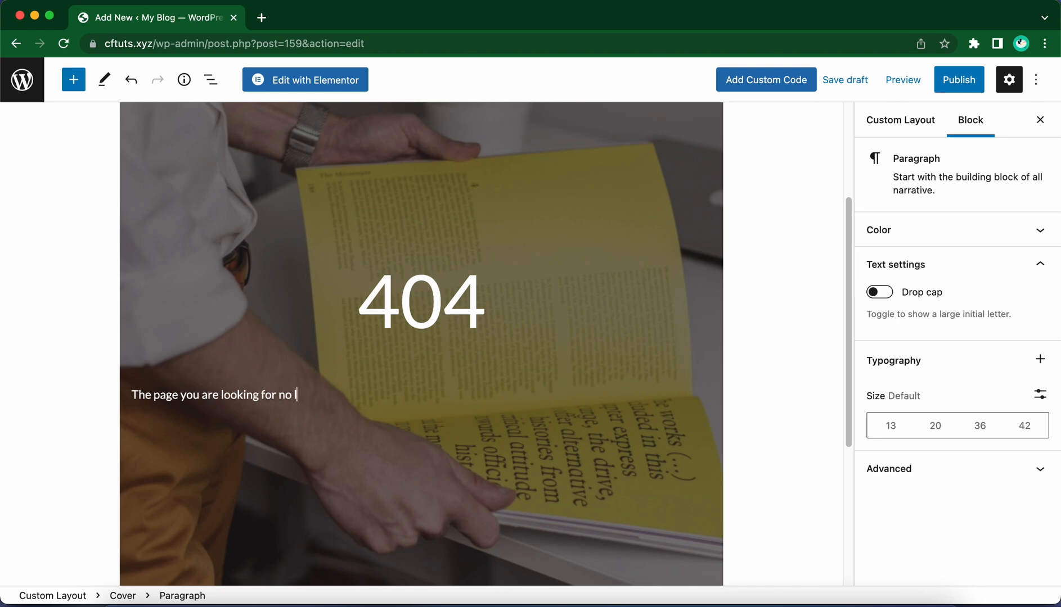
pyautogui.write('longer exists.')
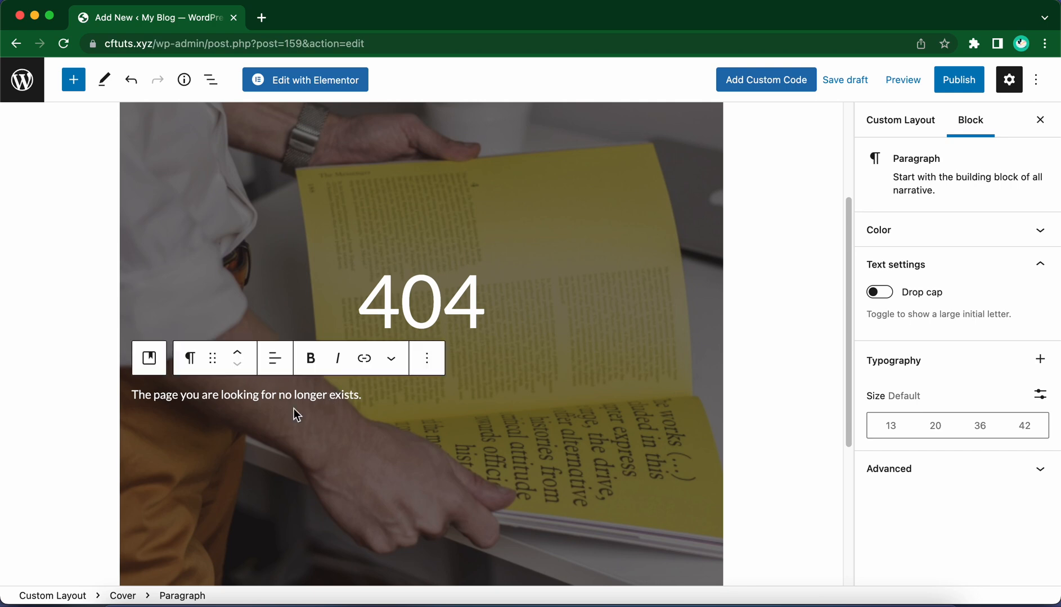
pyautogui.click(274, 358)
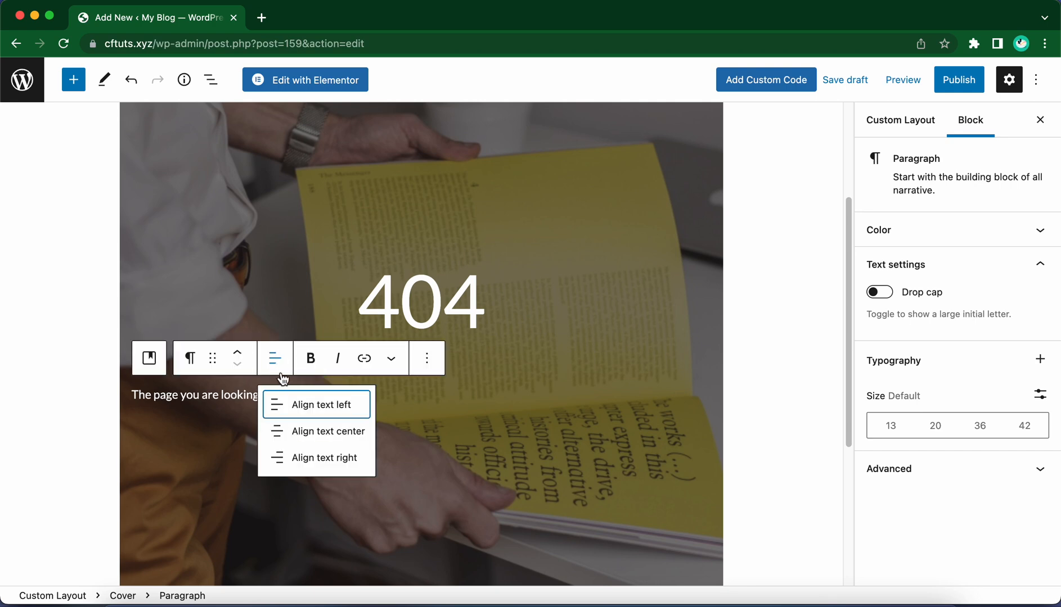
pyautogui.click(315, 432)
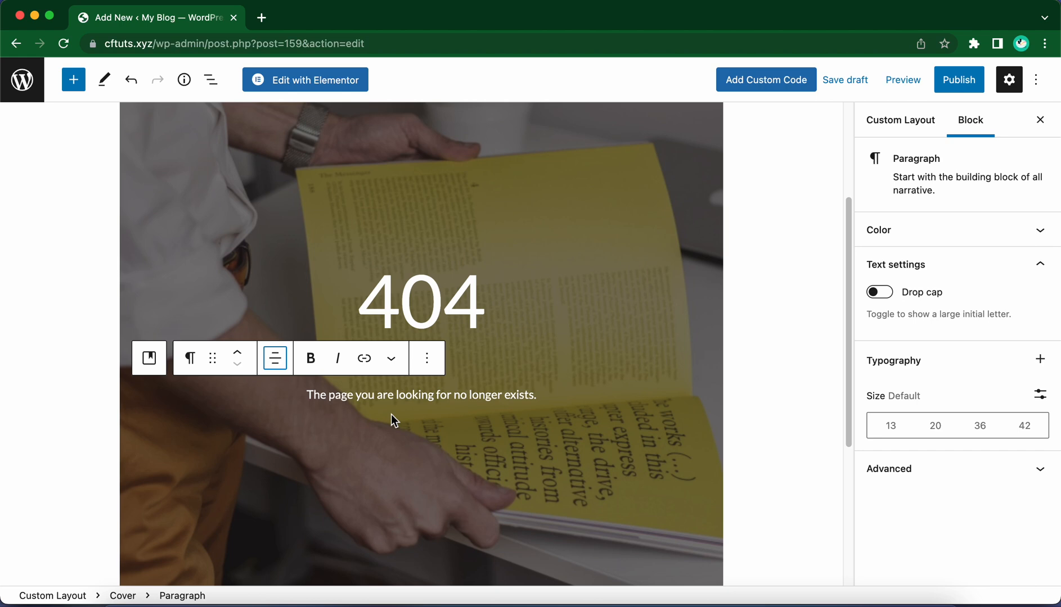
pyautogui.moveTo(497, 417)
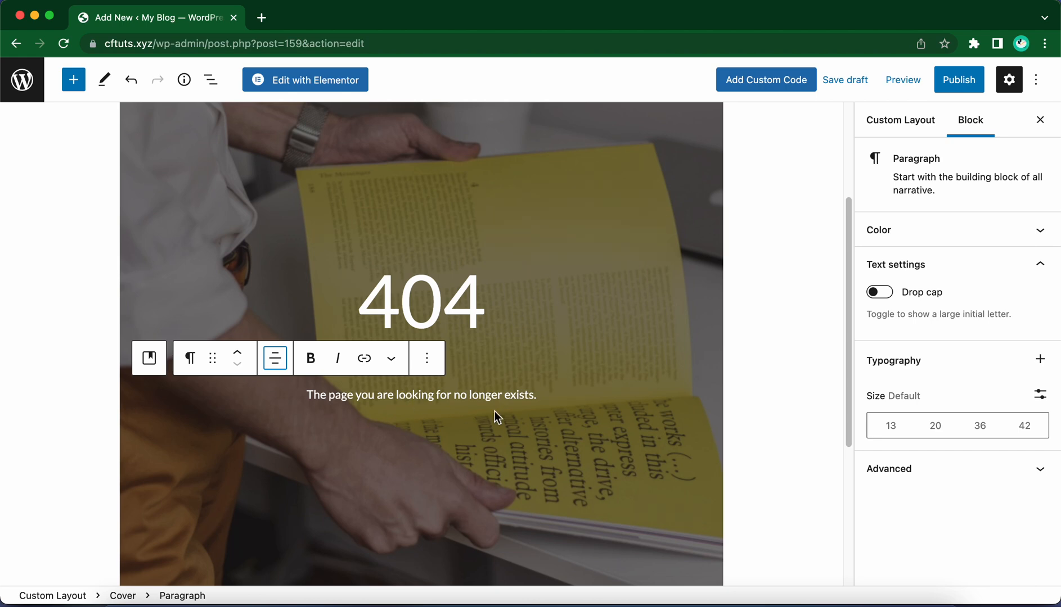
pyautogui.moveTo(473, 411)
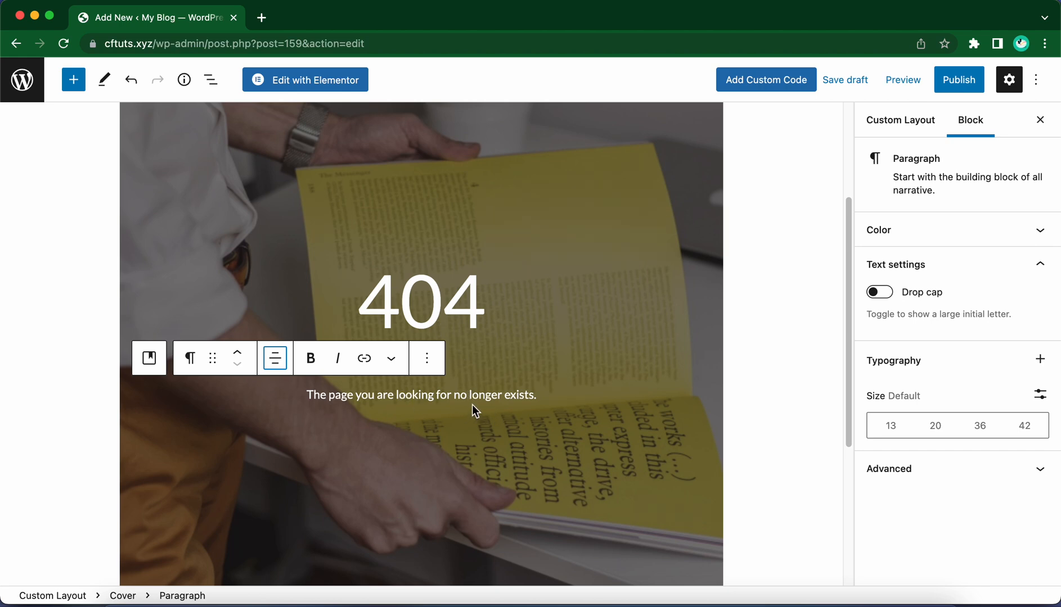
# Insert a Buttons block, justify it centre and label the button 'Go back Home'
pyautogui.click(73, 80)
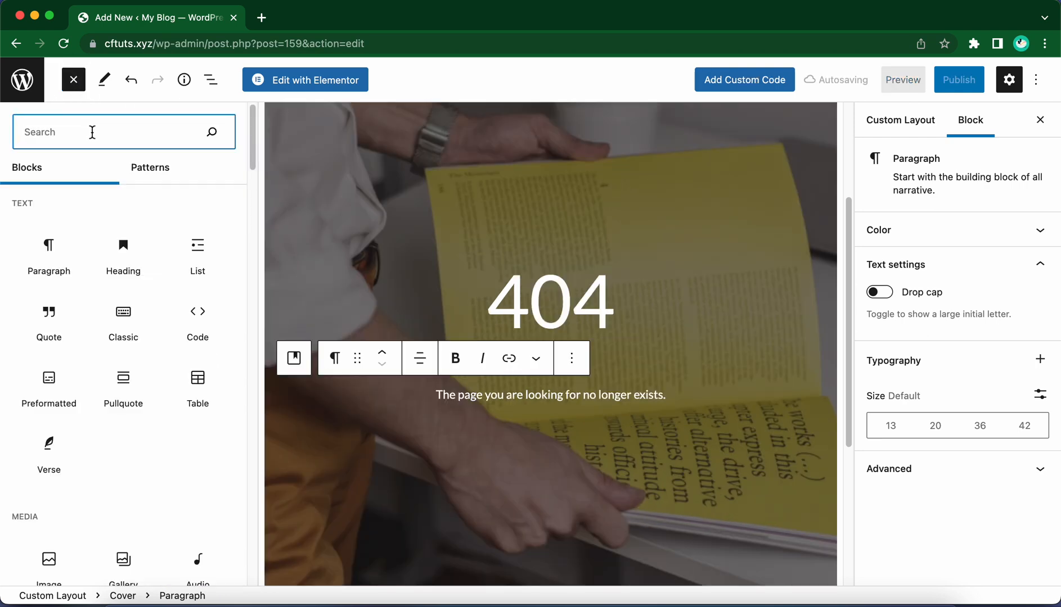
pyautogui.write('b')
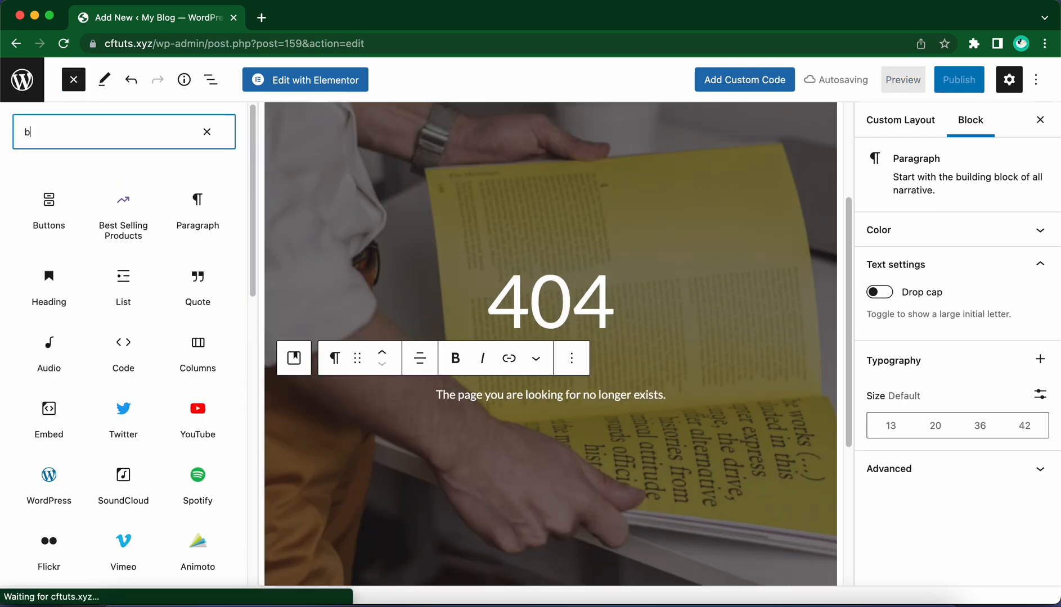
pyautogui.write('utt')
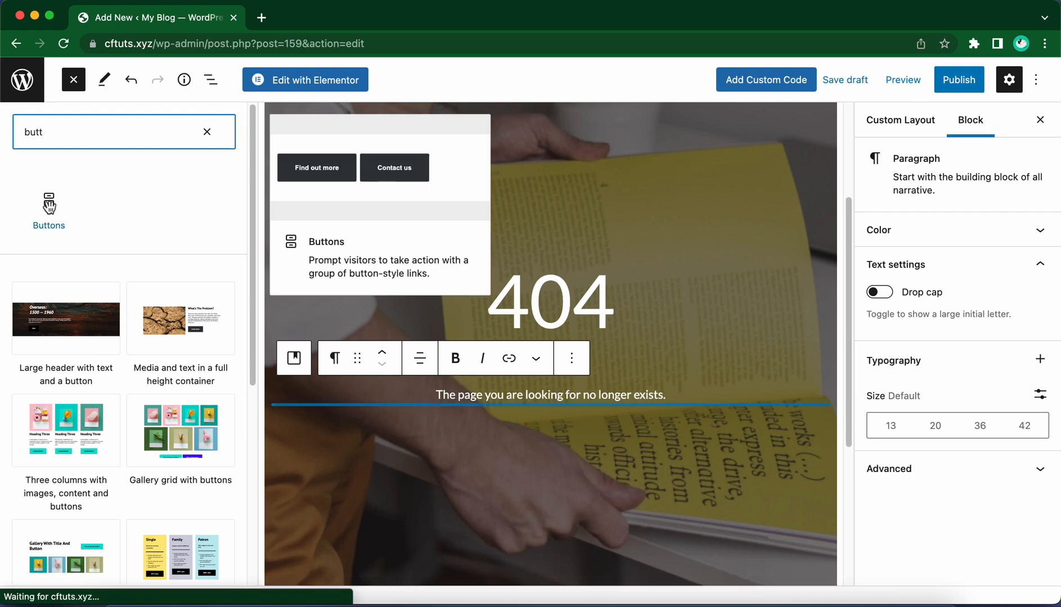
pyautogui.click(48, 206)
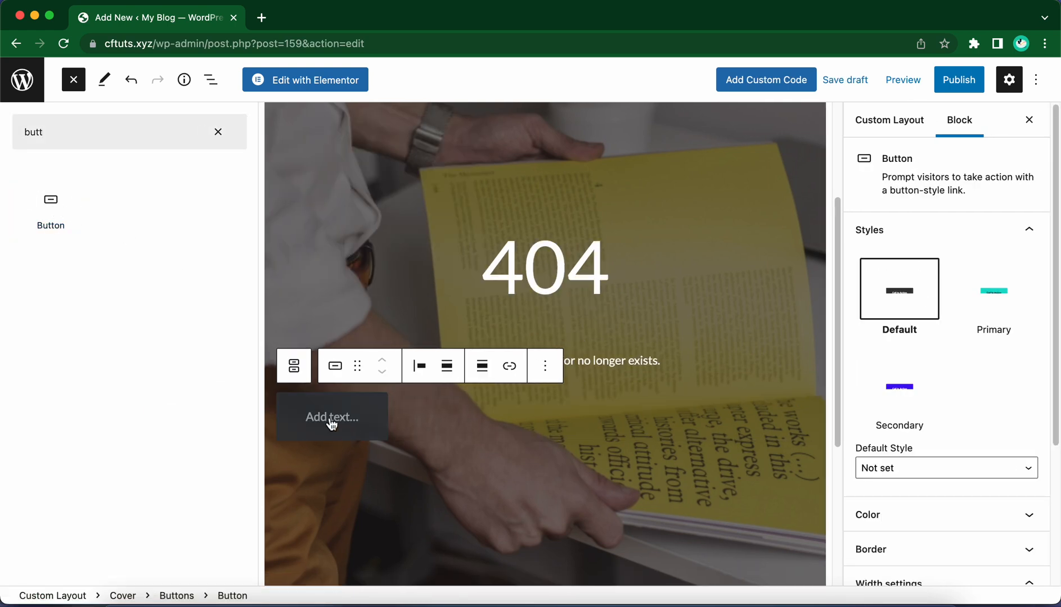
pyautogui.moveTo(409, 416)
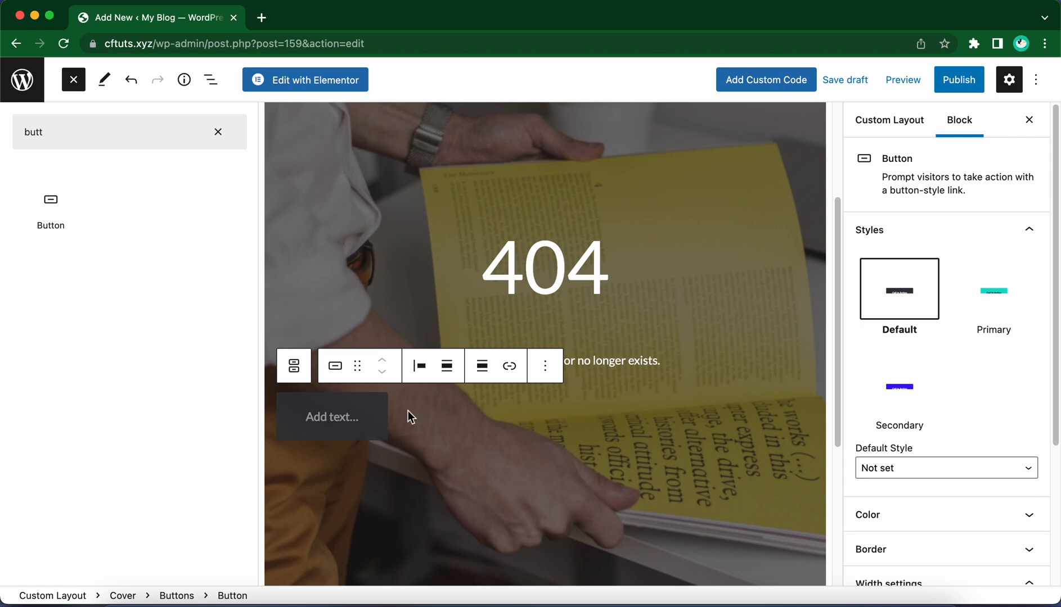
pyautogui.click(481, 366)
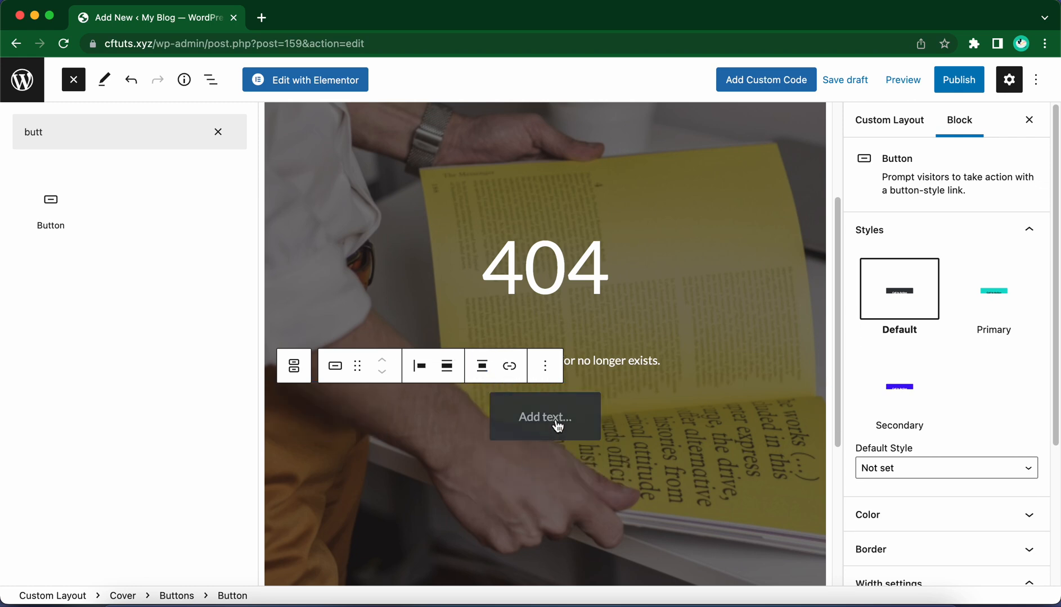
pyautogui.click(544, 416)
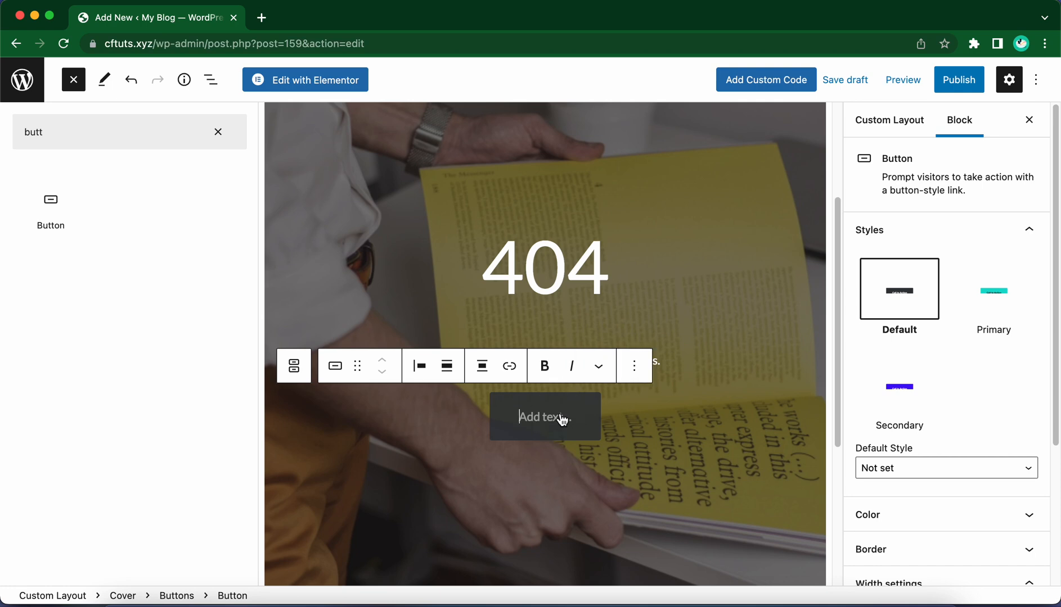
pyautogui.write('Go back Home')
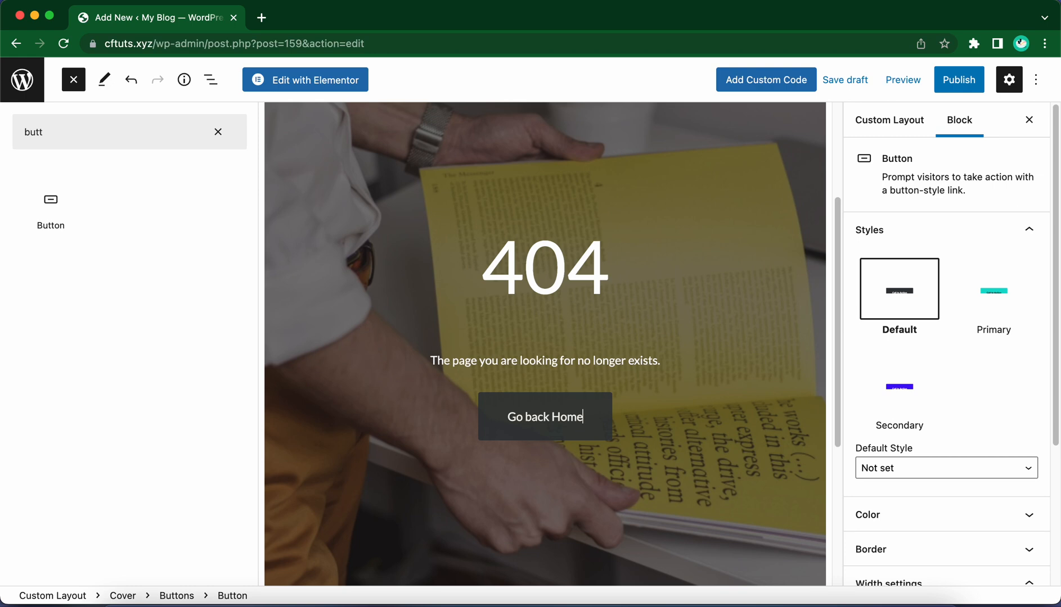
# Link the Go back Home button to the site address cftuts.xyz copied from the address bar
pyautogui.click(544, 417)
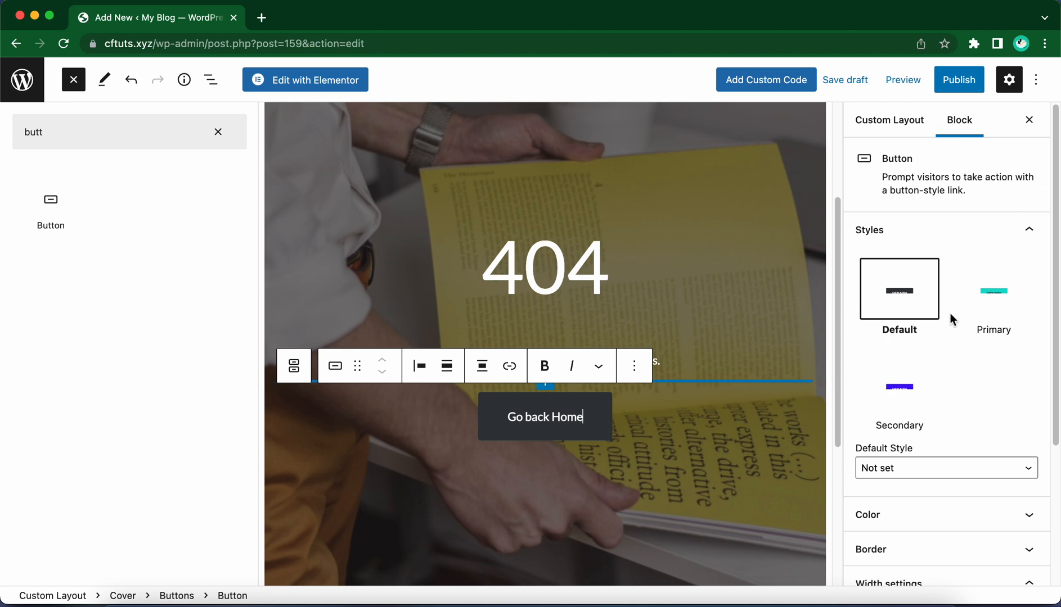
pyautogui.moveTo(995, 298)
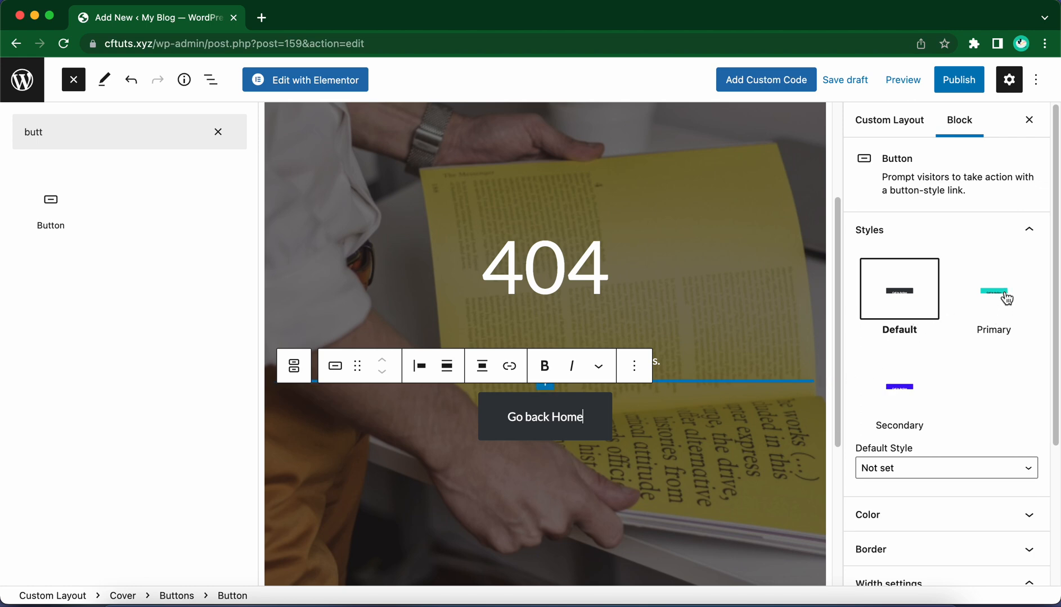
pyautogui.click(993, 289)
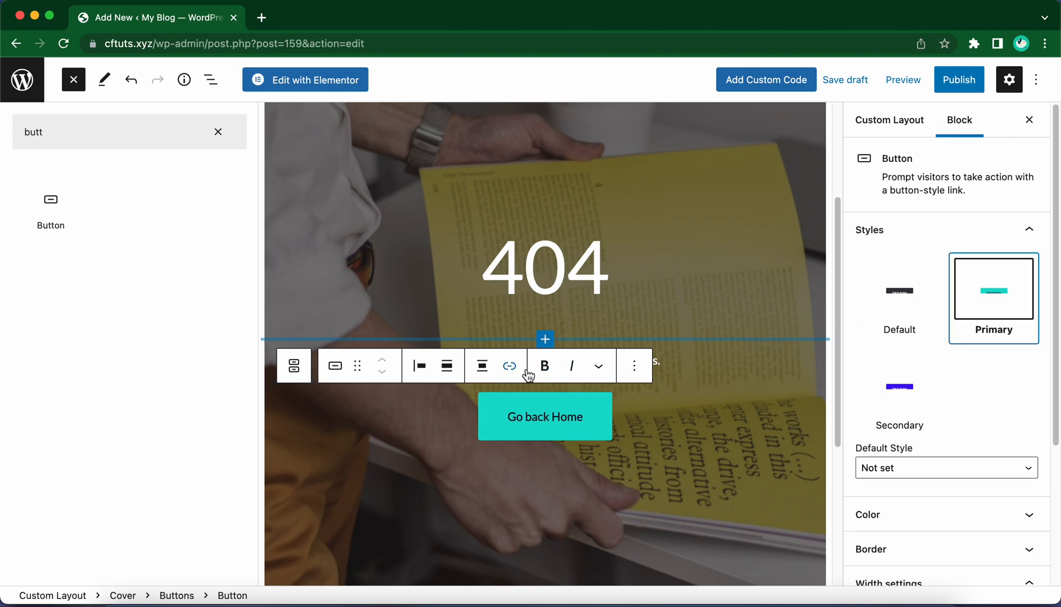
pyautogui.click(509, 366)
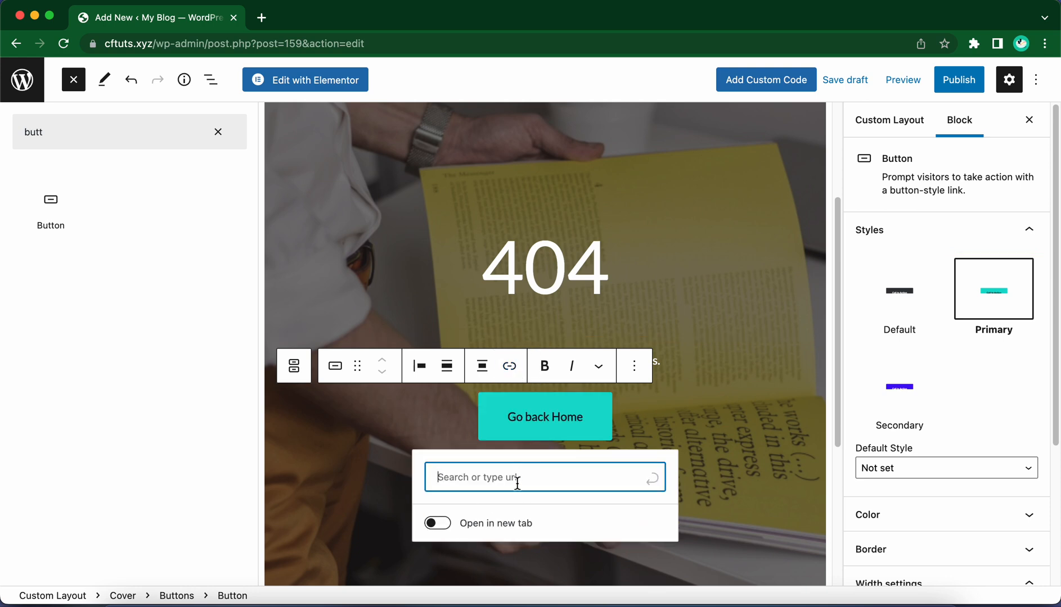
pyautogui.click(233, 43)
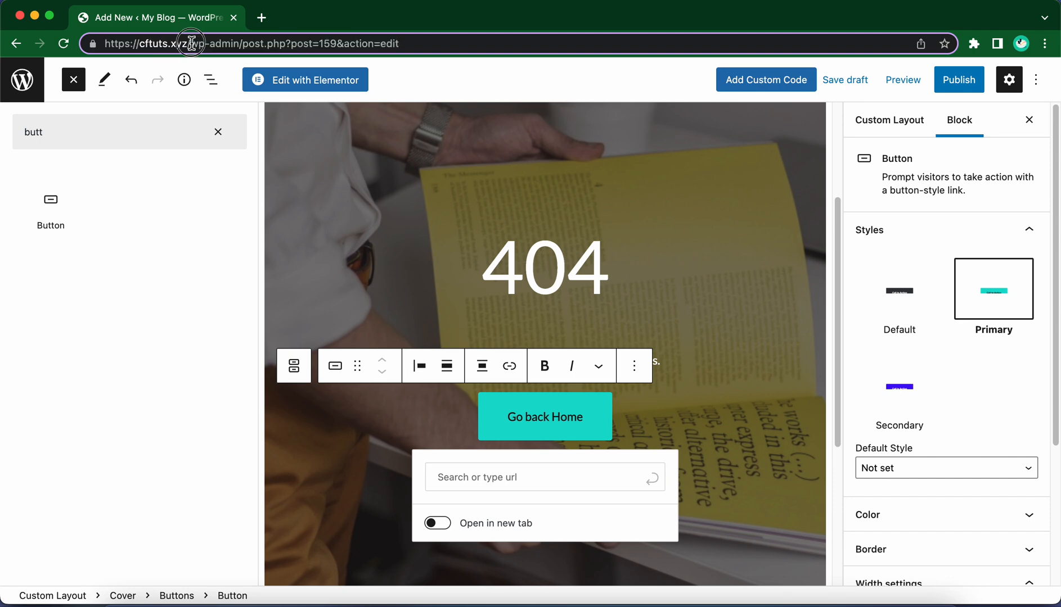
pyautogui.rightClick(189, 42)
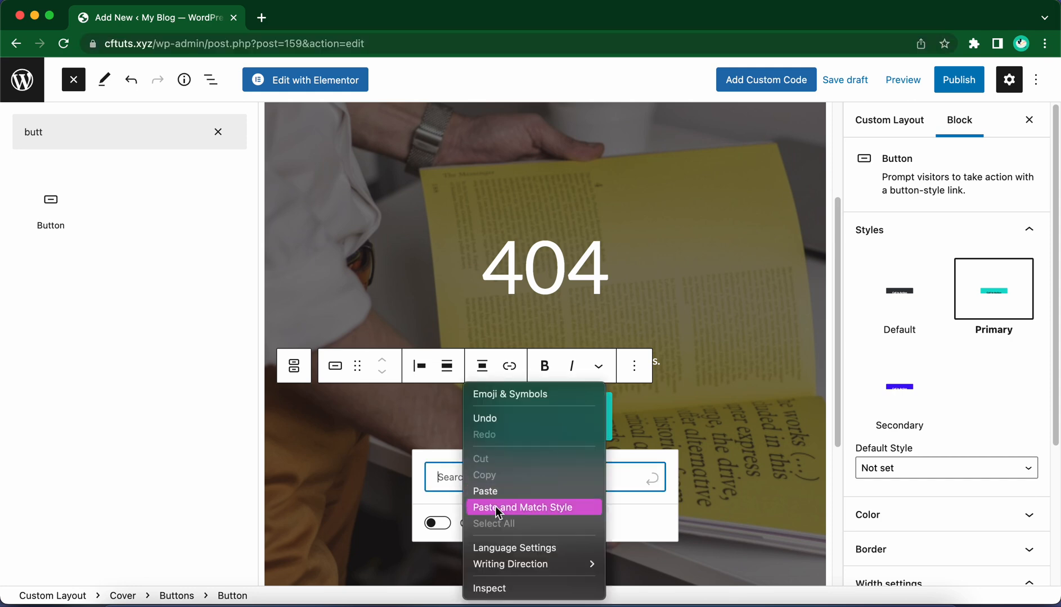
pyautogui.click(522, 507)
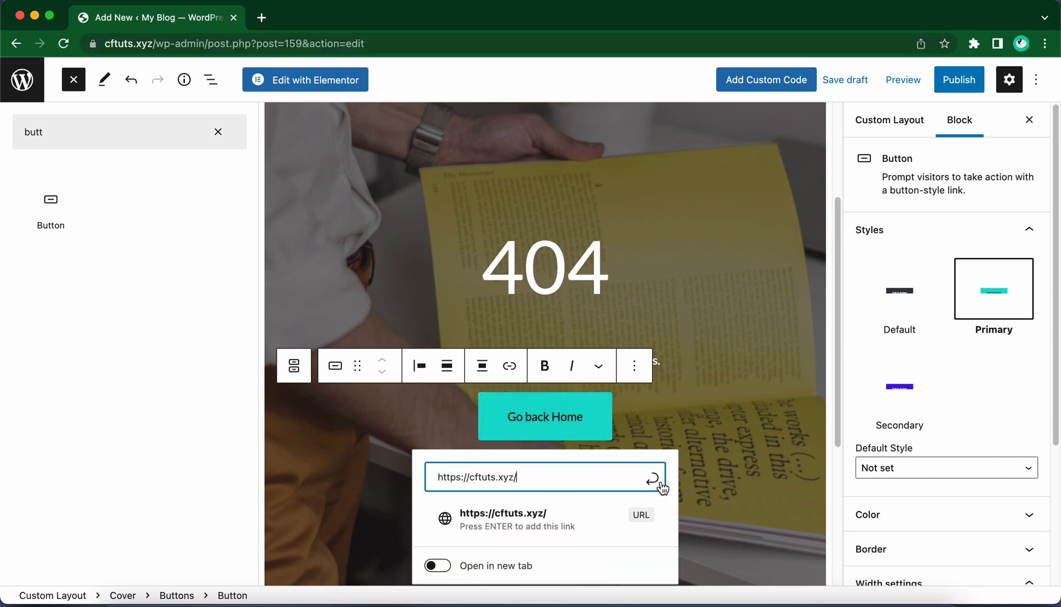
pyautogui.press('Return')
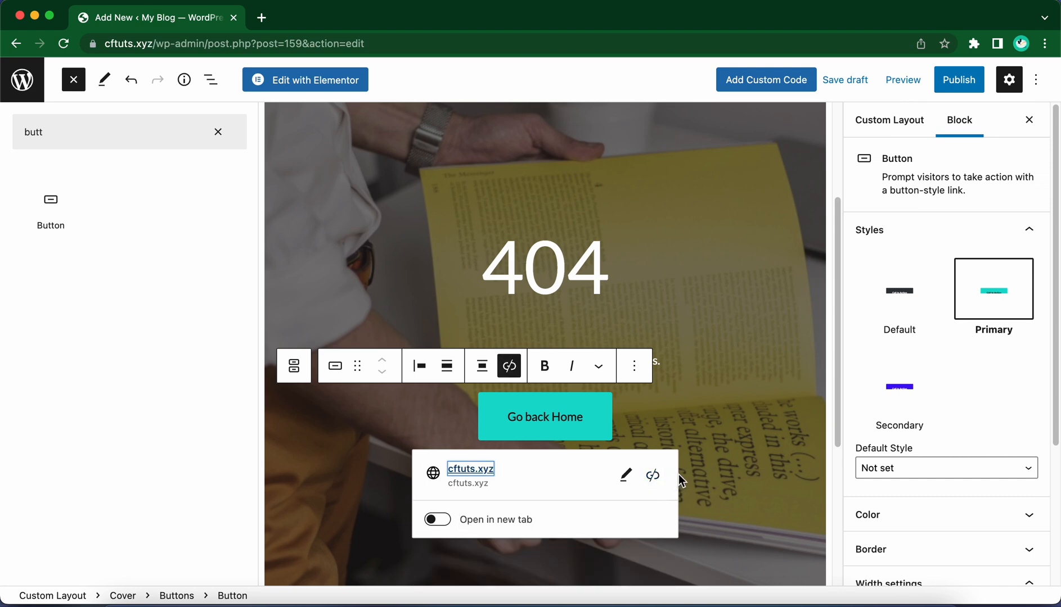
pyautogui.moveTo(741, 407)
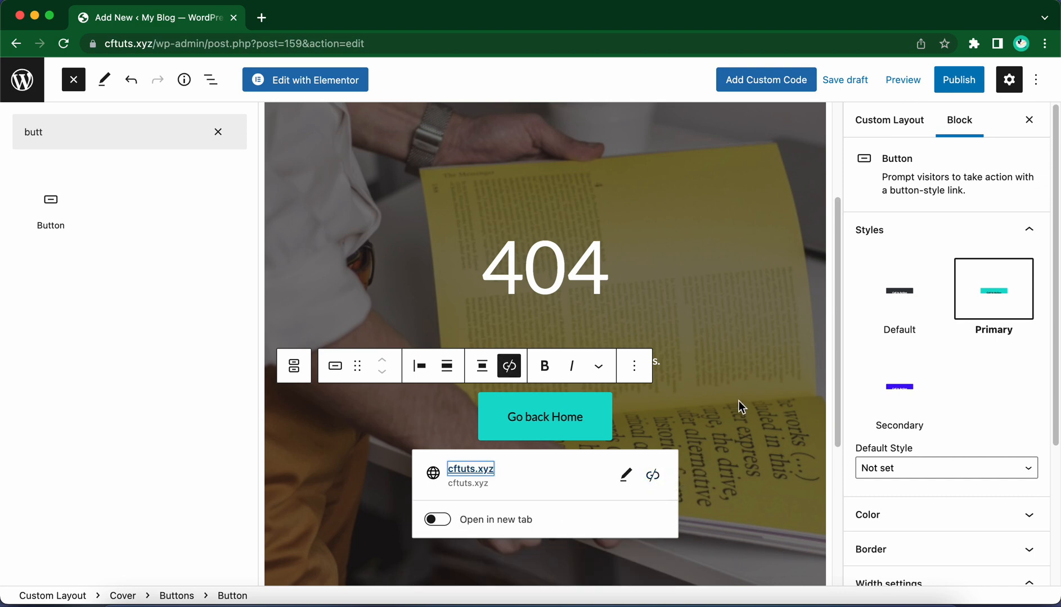
pyautogui.moveTo(902, 79)
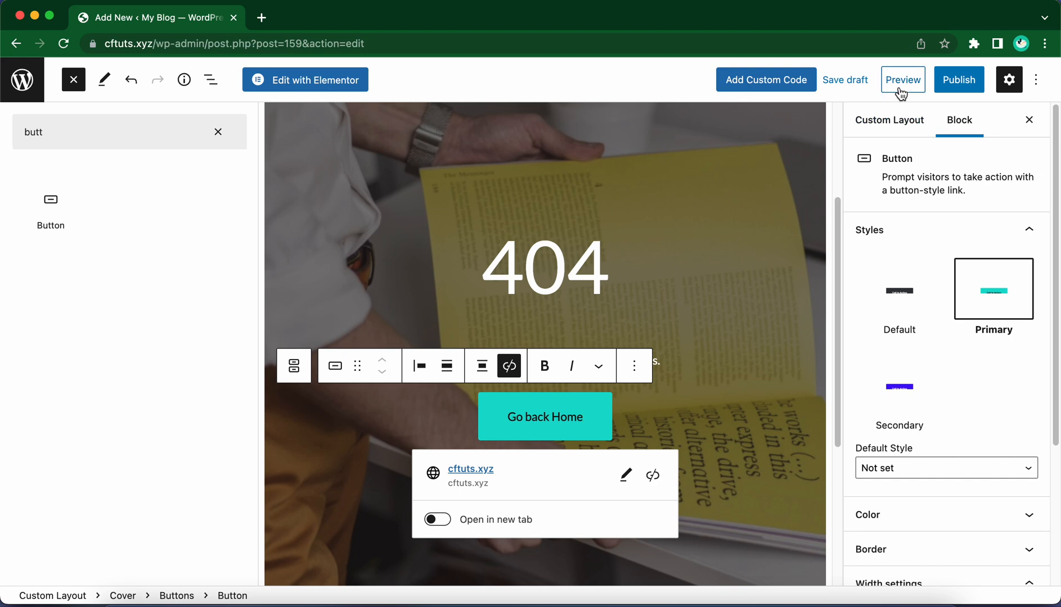
pyautogui.click(902, 78)
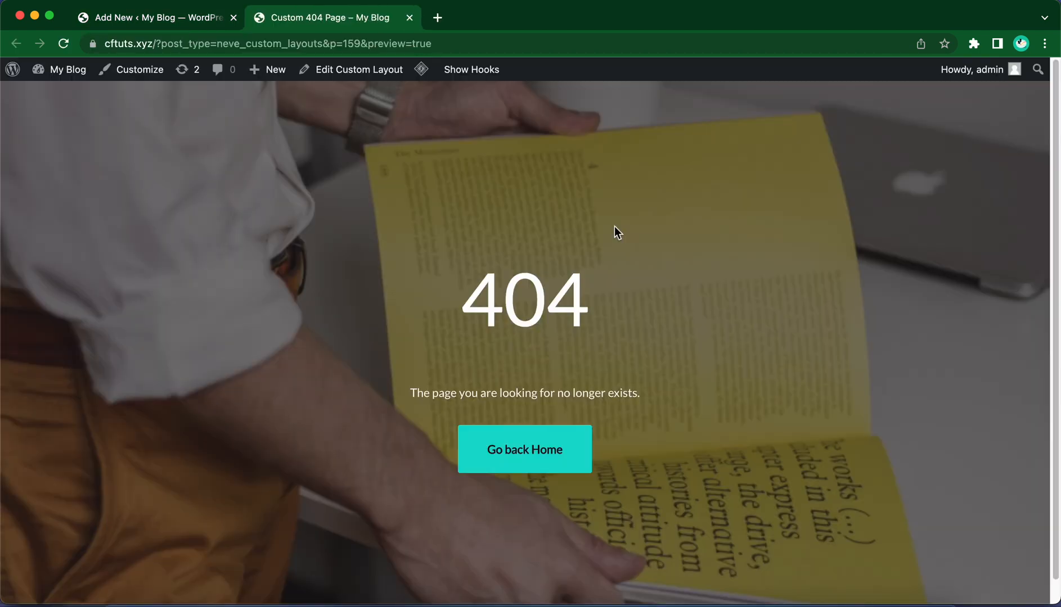
pyautogui.moveTo(557, 383)
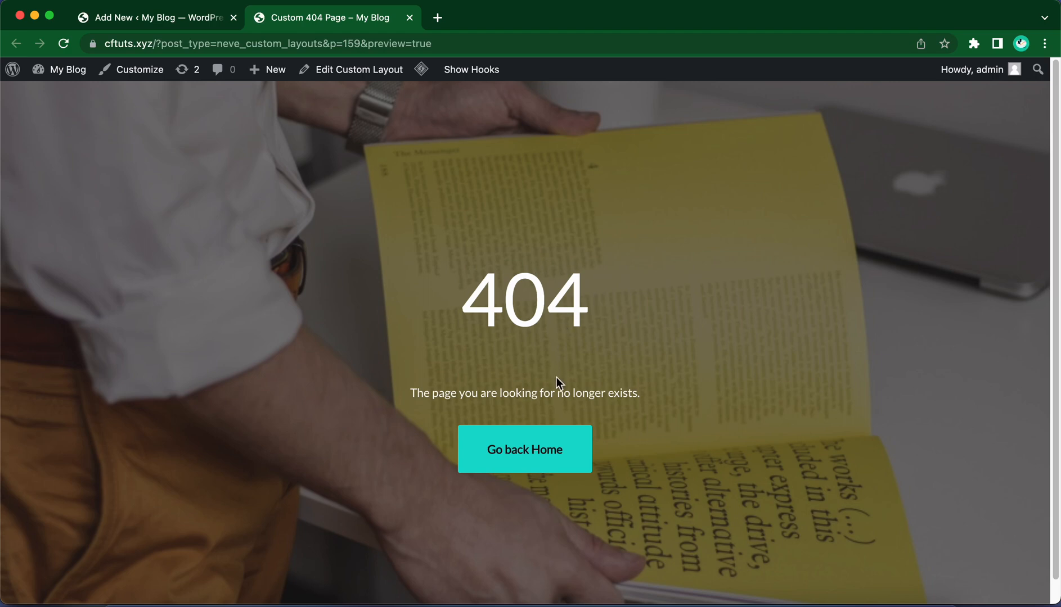
pyautogui.moveTo(573, 388)
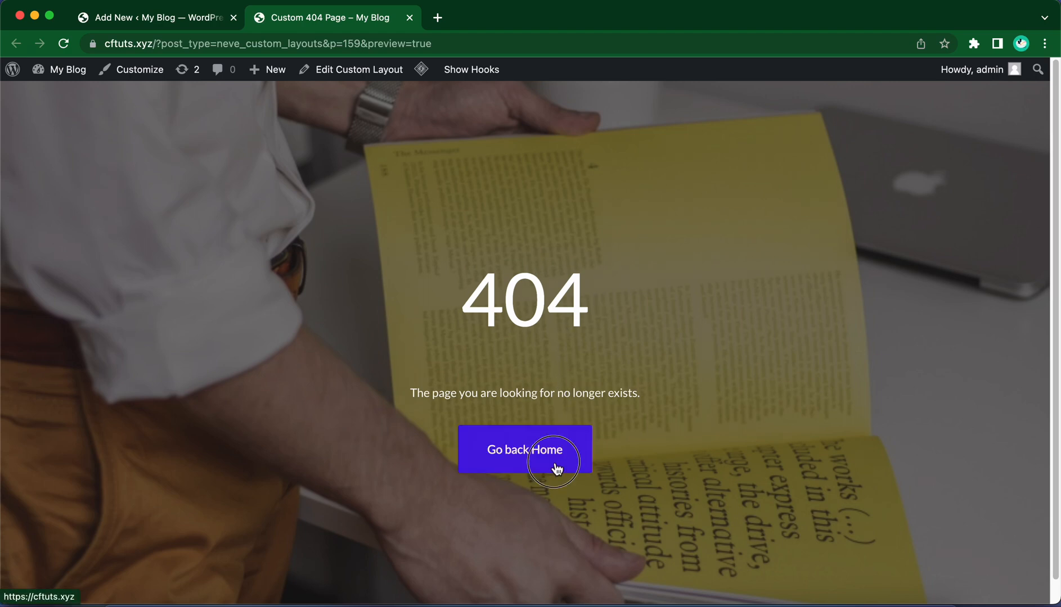
pyautogui.click(524, 450)
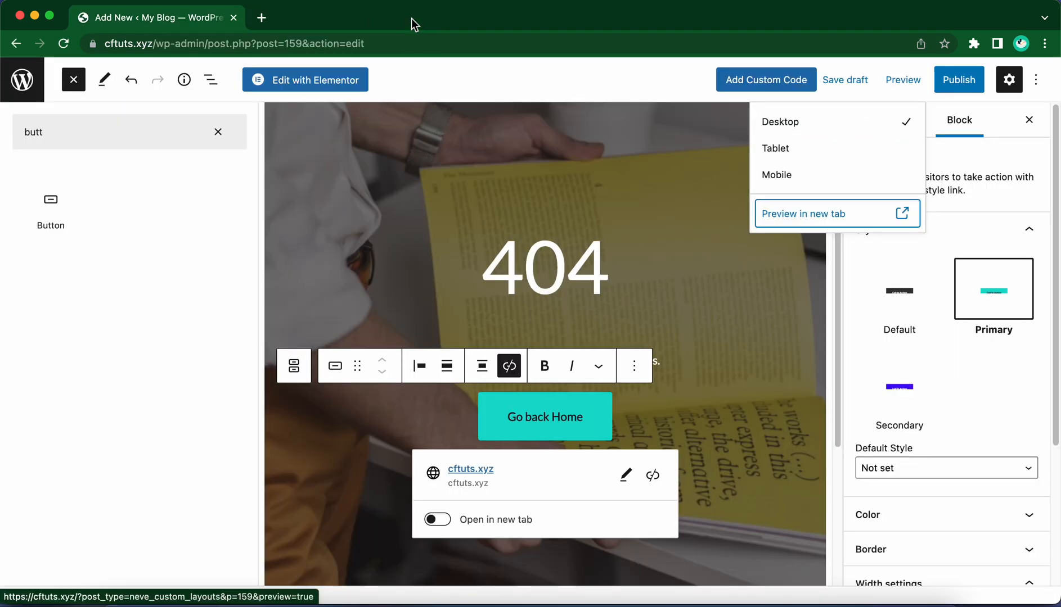
# In Custom Layout Settings, set the Layout placement to 404 Page
pyautogui.click(595, 81)
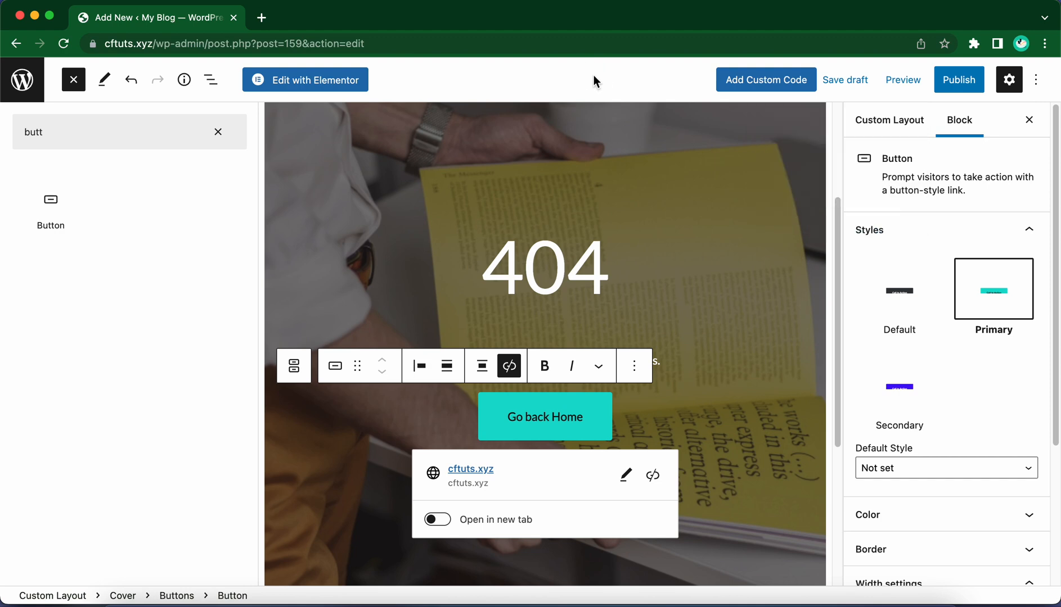
pyautogui.moveTo(699, 168)
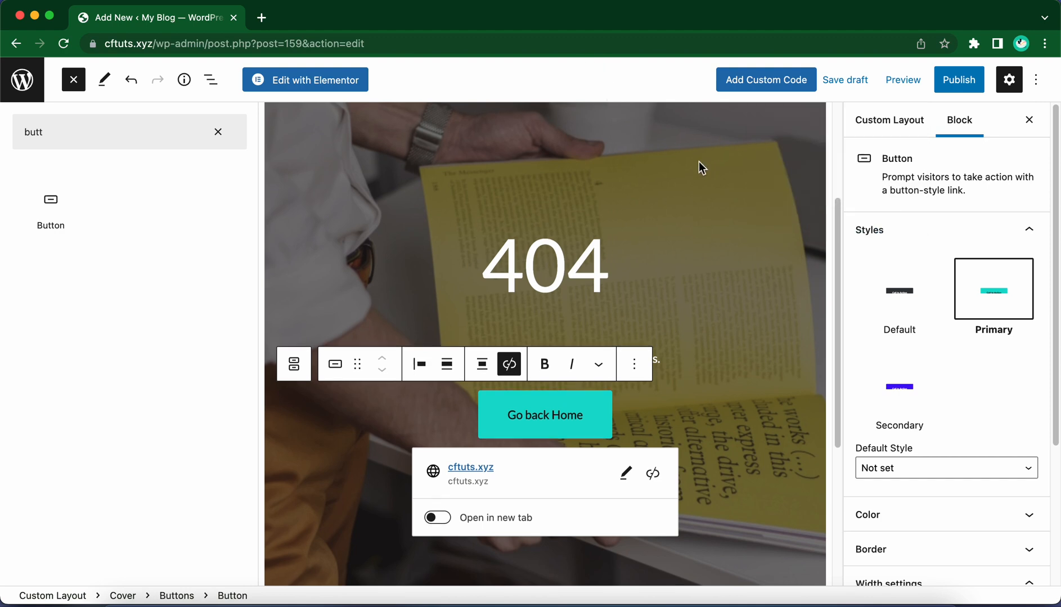
pyautogui.scroll(-3)
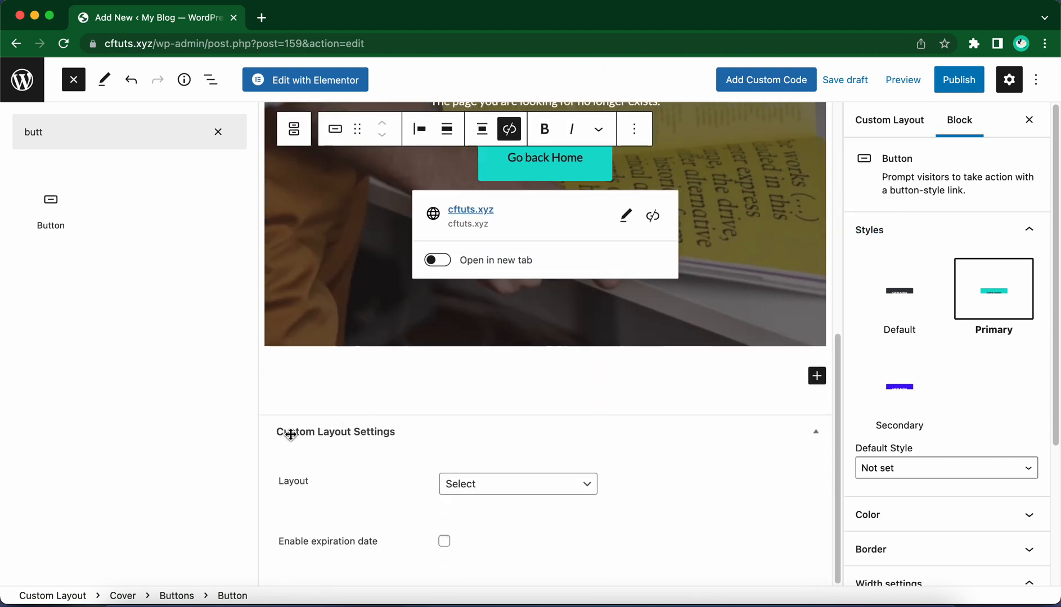
pyautogui.moveTo(356, 469)
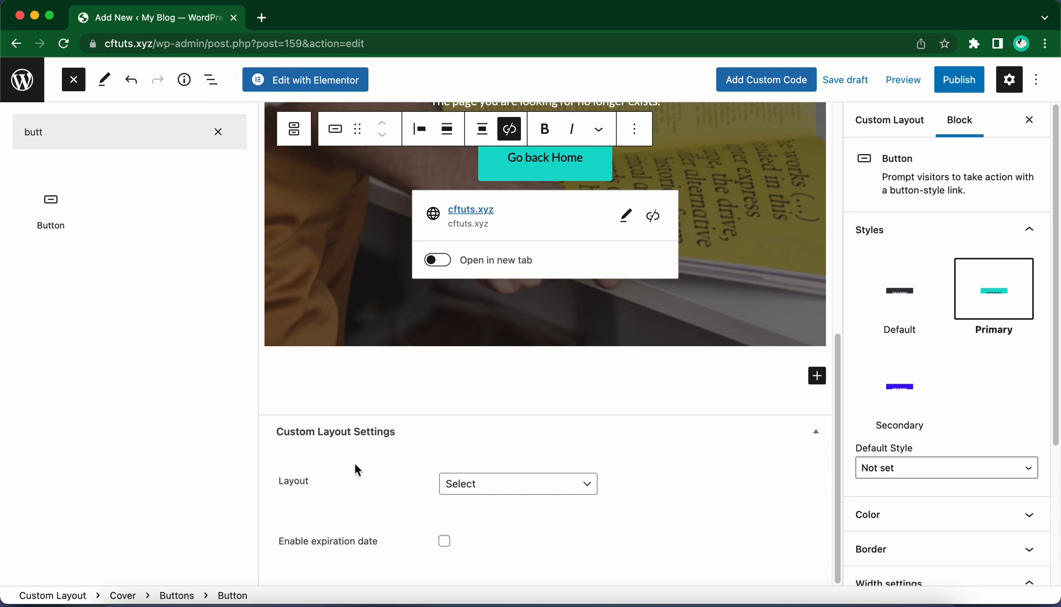
pyautogui.click(516, 483)
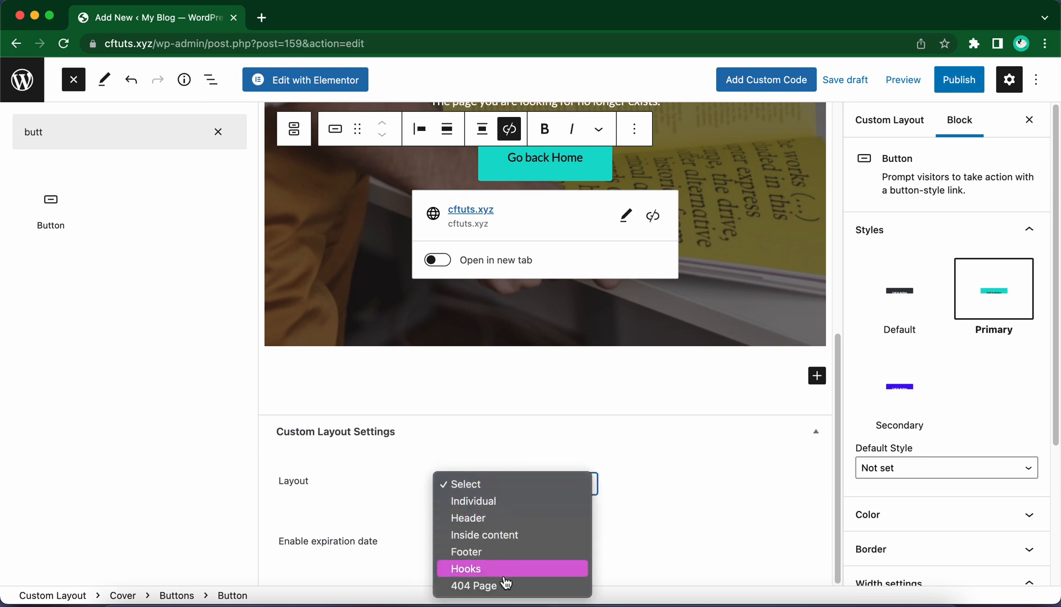
pyautogui.click(474, 586)
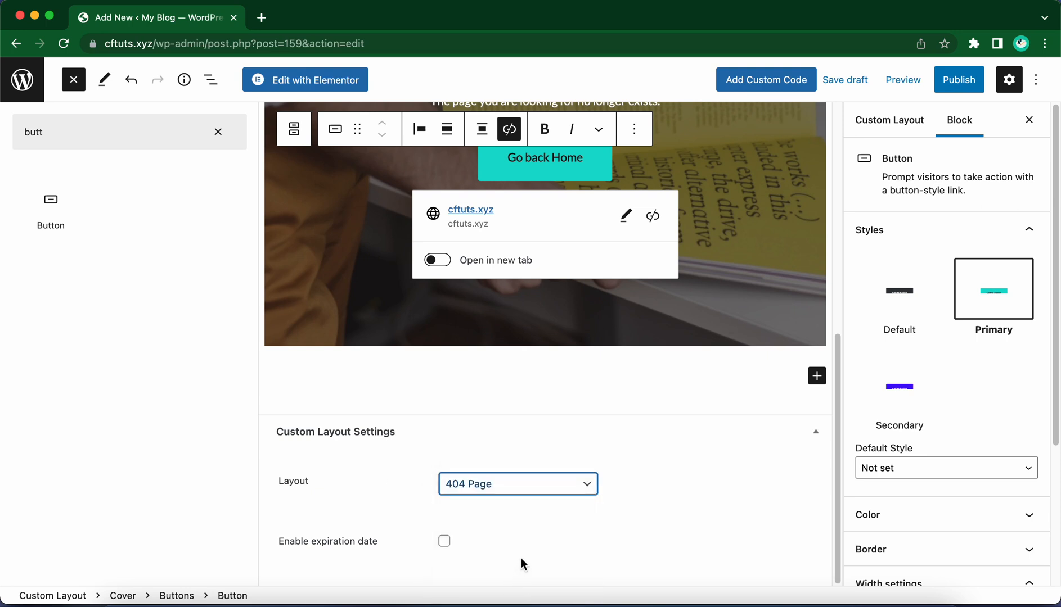
pyautogui.moveTo(379, 558)
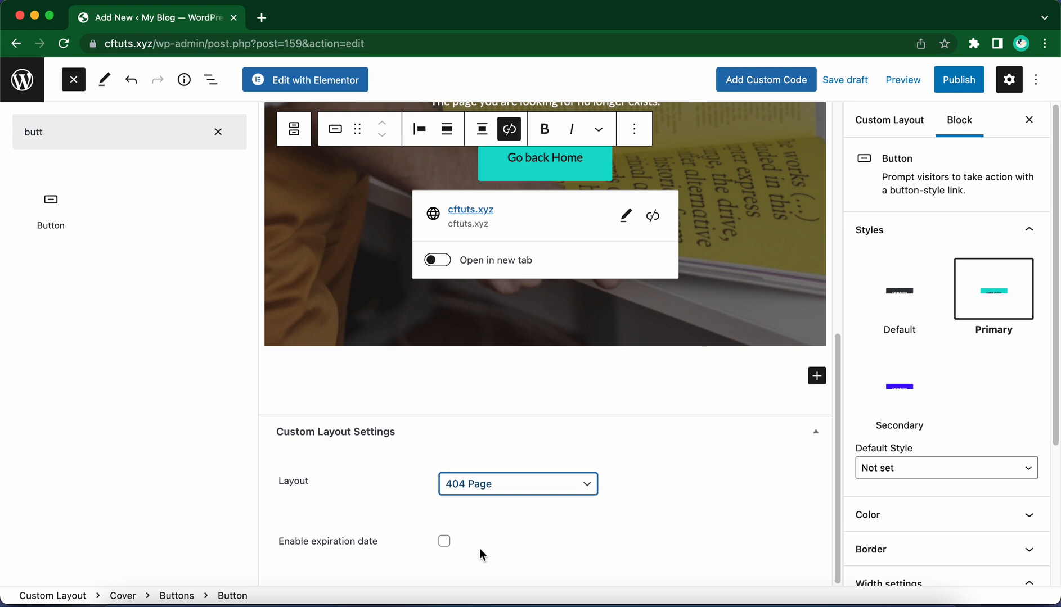
# Publish the Custom 404 Page layout and select the browser address for replacement
pyautogui.click(957, 78)
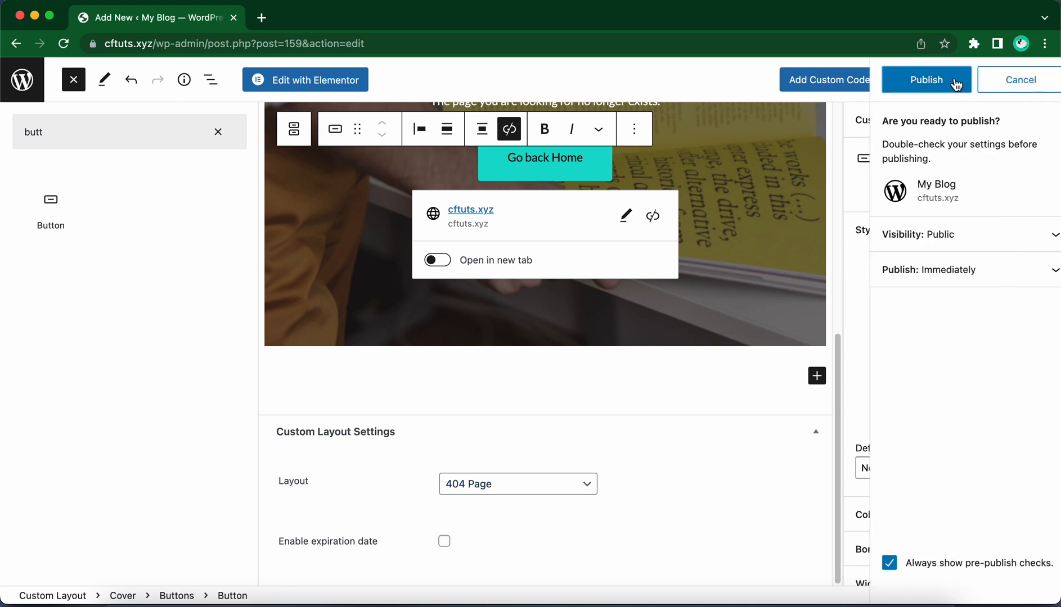
pyautogui.click(926, 78)
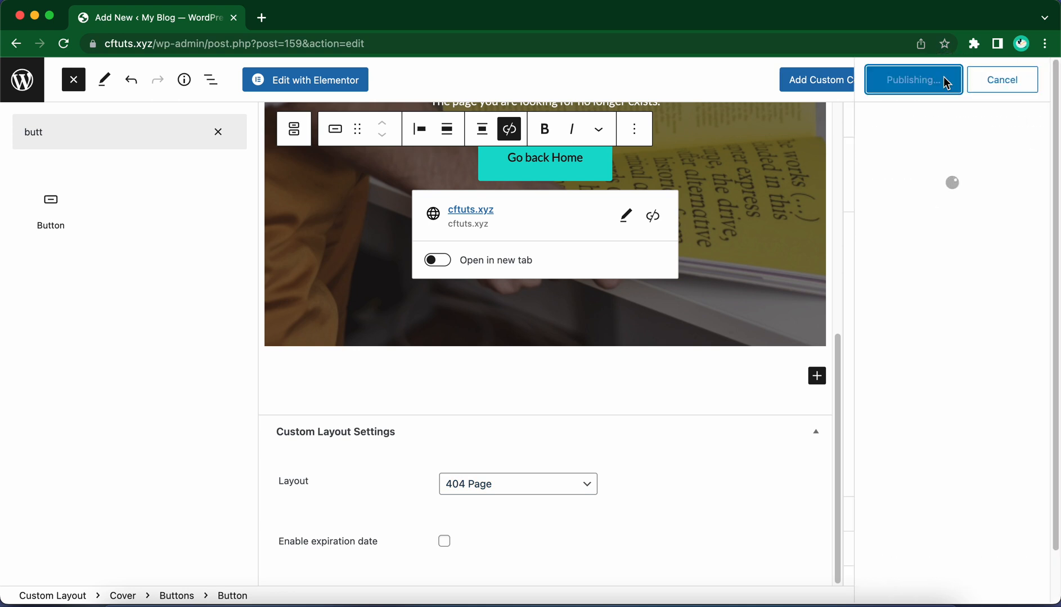
pyautogui.click(912, 79)
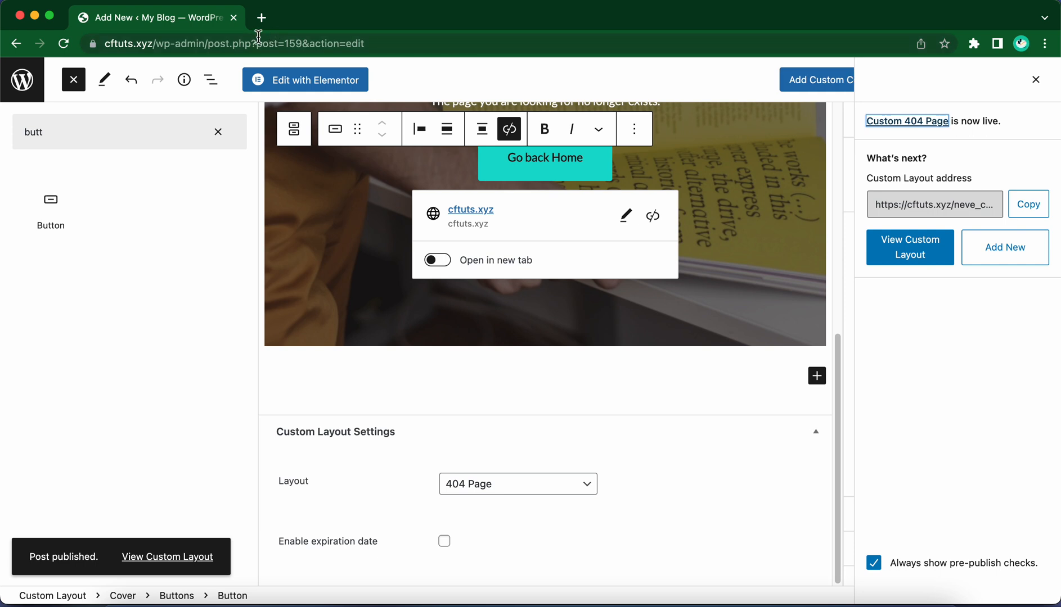
pyautogui.click(233, 42)
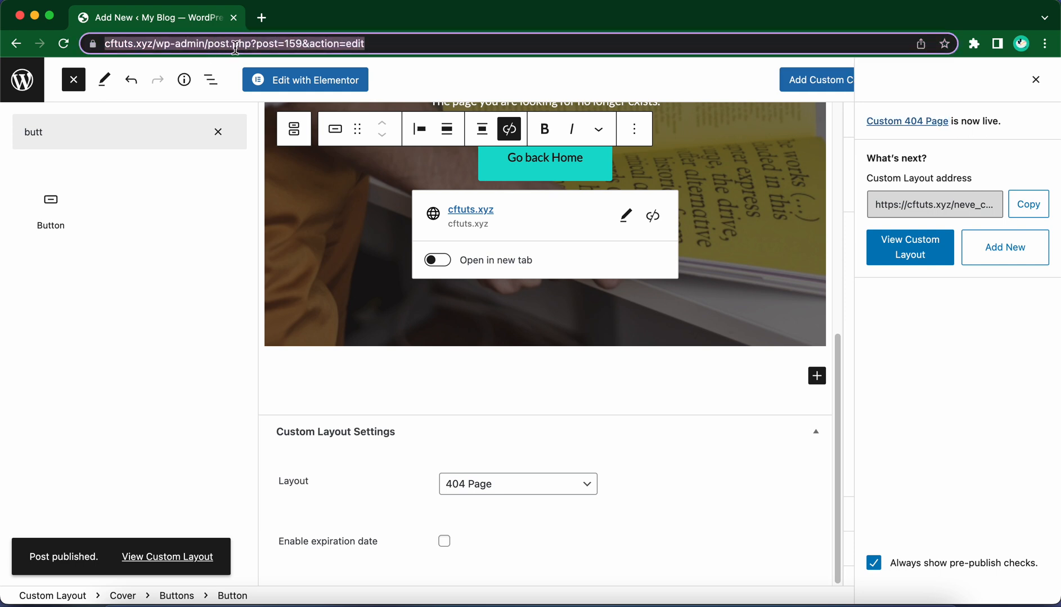
pyautogui.click(210, 43)
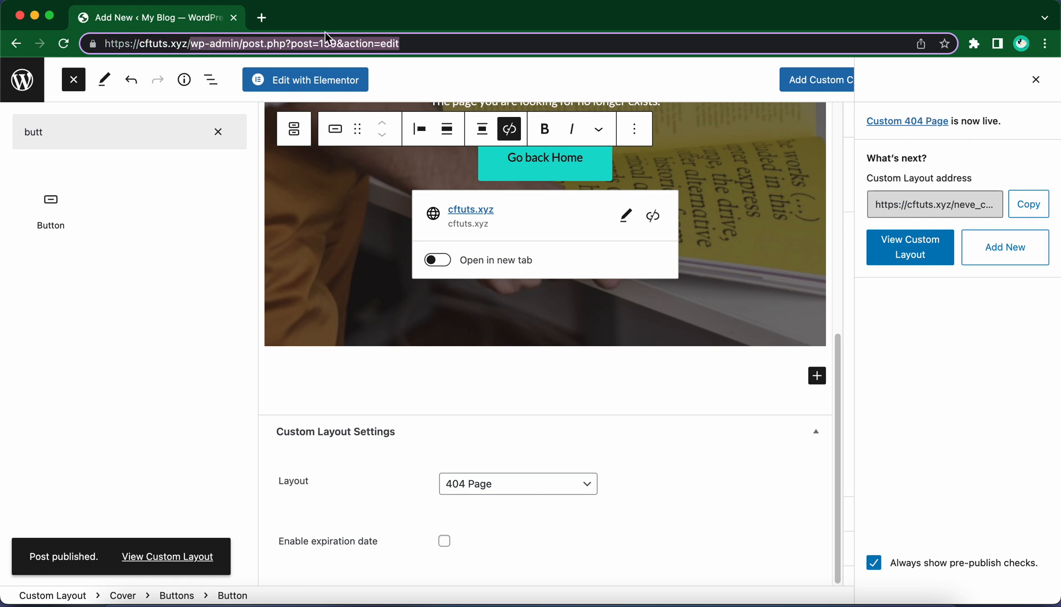
pyautogui.write('https://cftuts.xyz/ddddd')
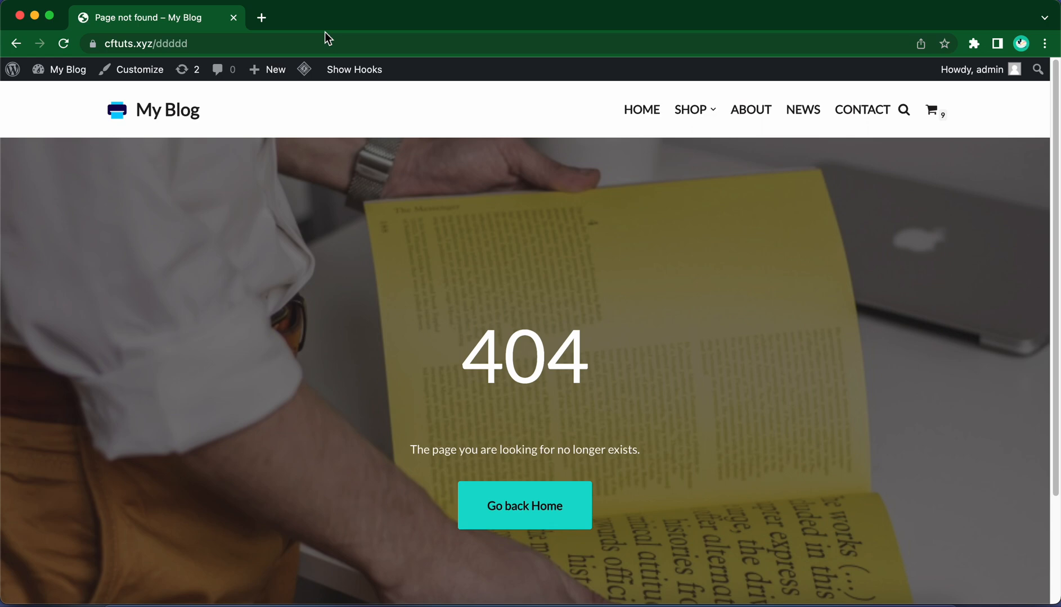
pyautogui.moveTo(549, 372)
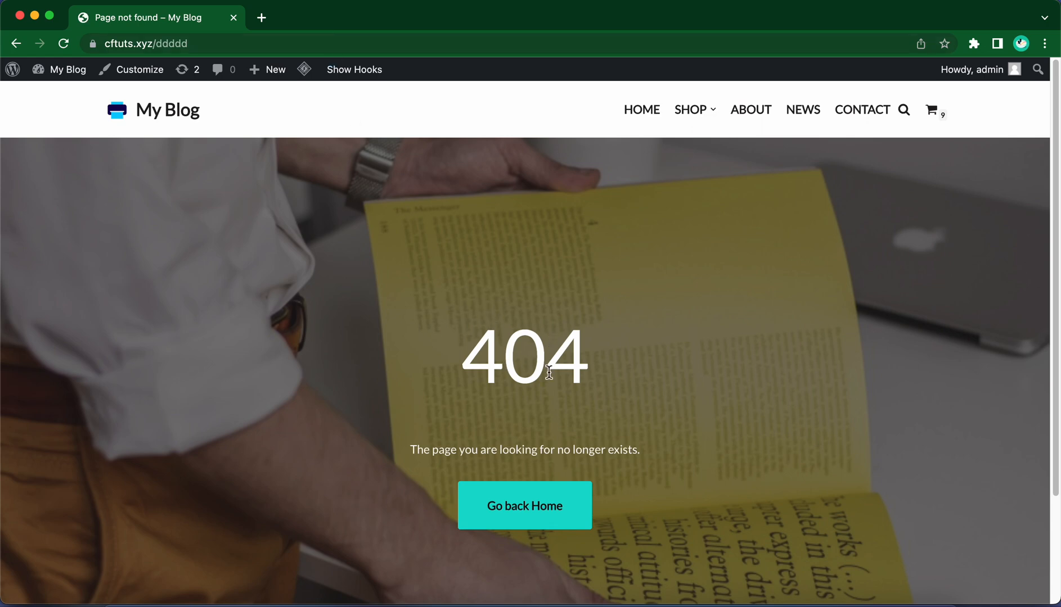